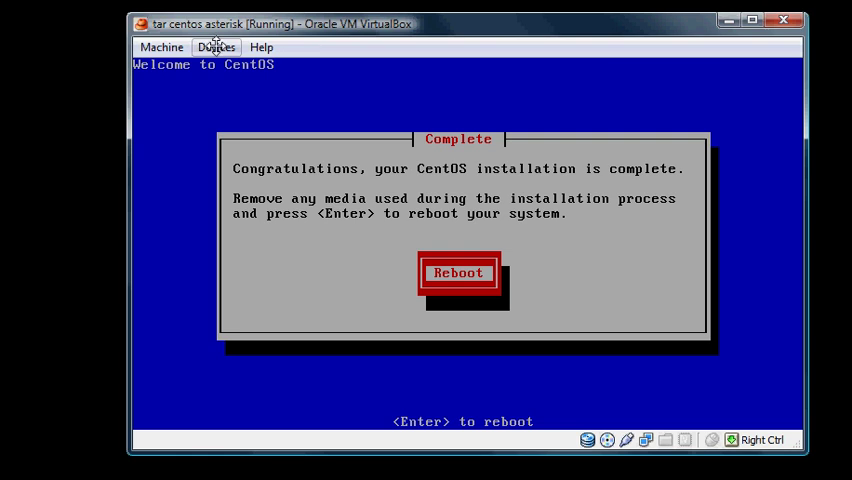
Reboot the freshly installed CentOS virtual machine from the install Complete dialog.
left_click(216, 48)
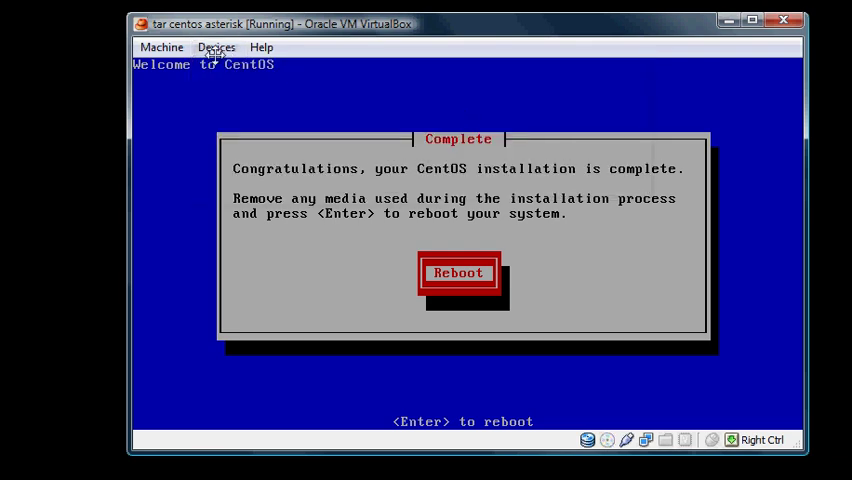
left_click(216, 48)
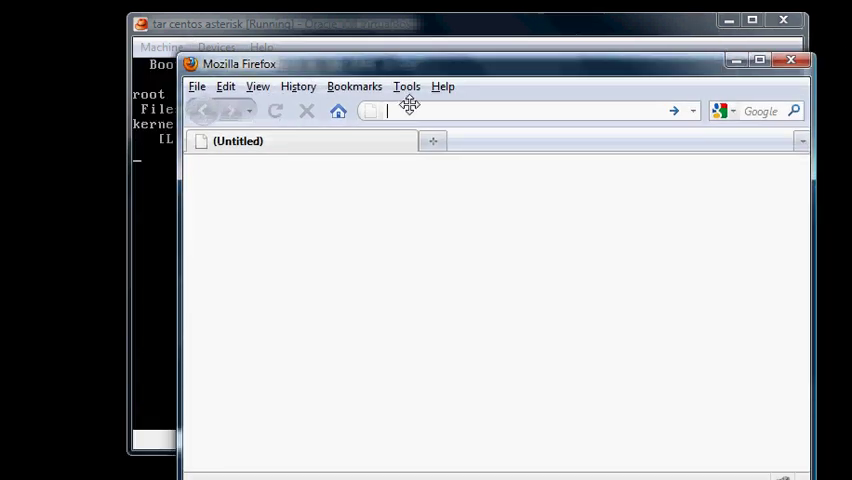
Search Google for putty and reach the Binaries section of the PuTTY download page.
type("google")
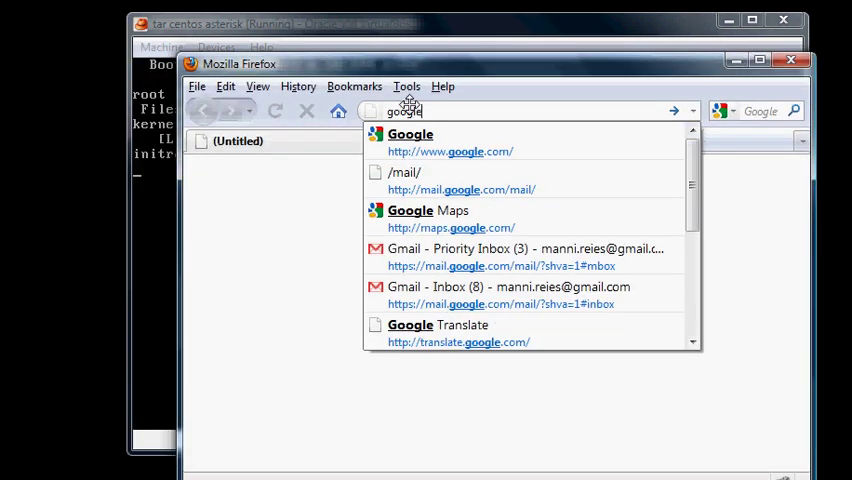
left_click(410, 134)
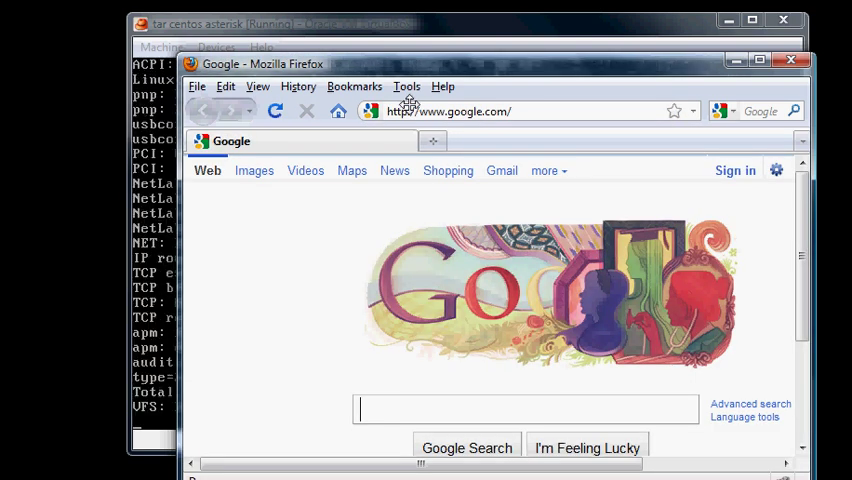
type("putty")
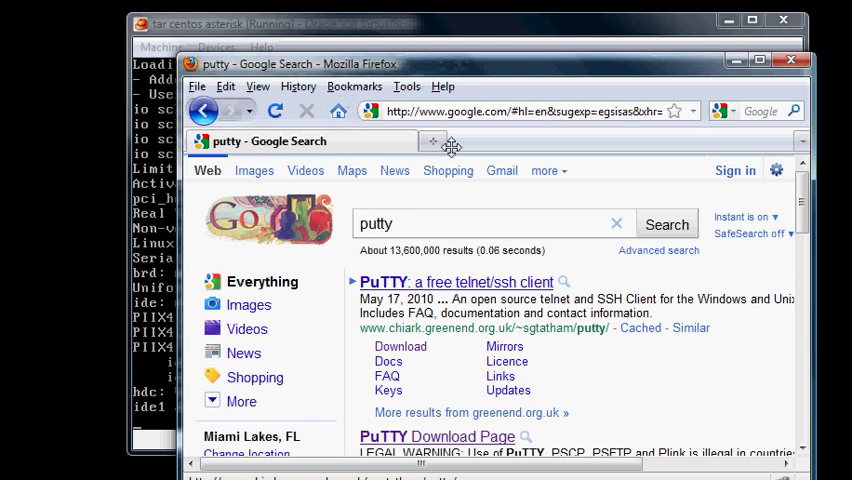
left_click(436, 436)
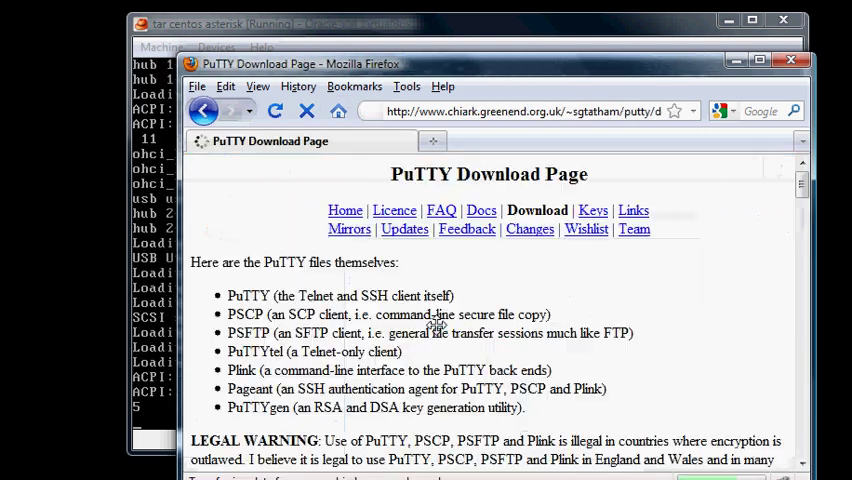
scroll("down", 3)
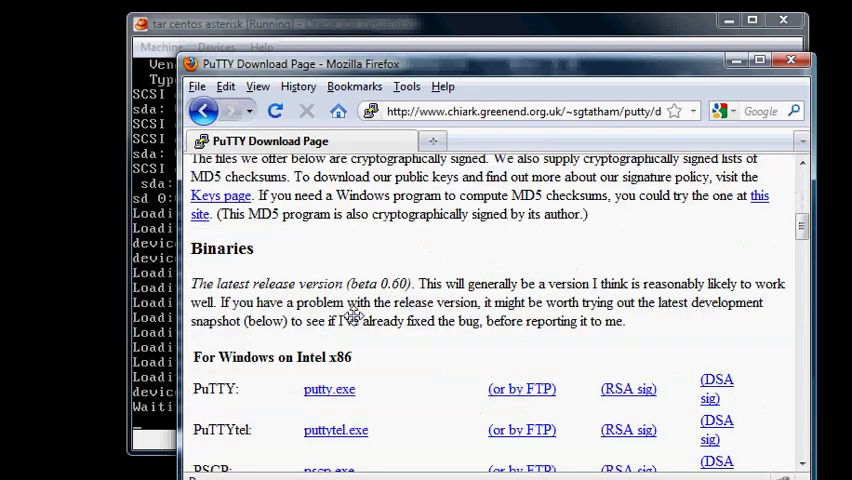
scroll("down", 3)
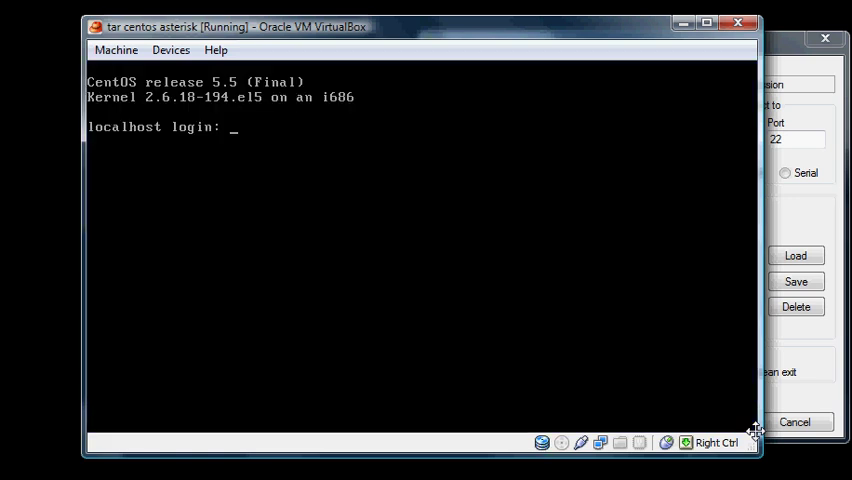
Log in as root and list the network interfaces with ifconfig.
type("root")
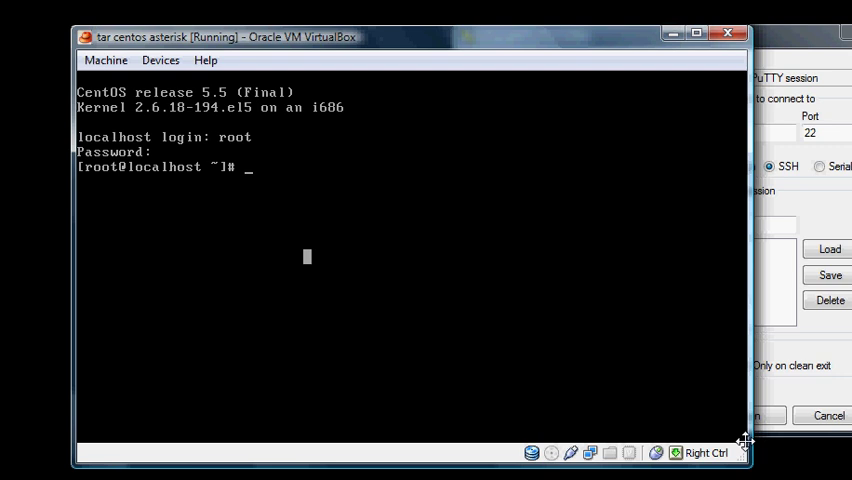
type("ifconfig")
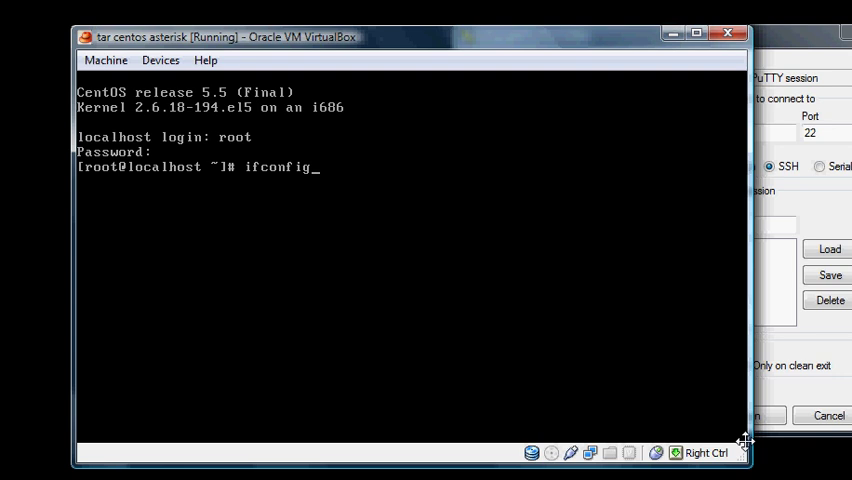
key("Return")
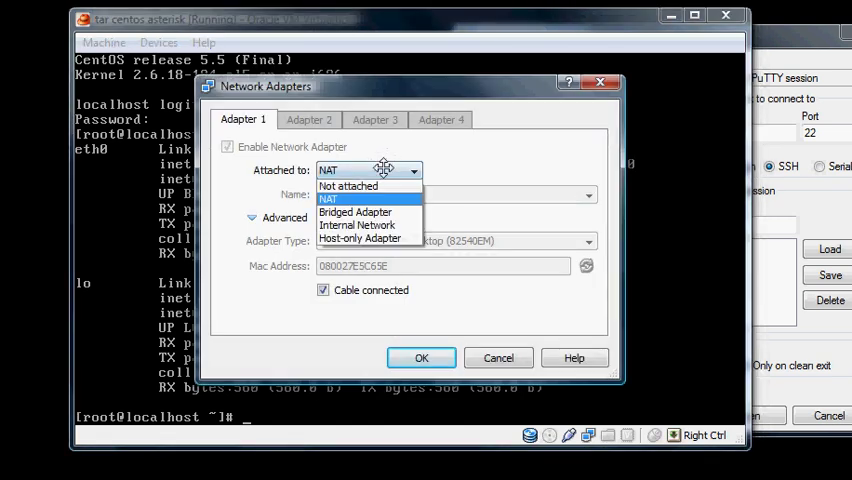
Attach the VM's network adapter to the Bridged Adapter and check ifconfig again.
left_click(356, 212)
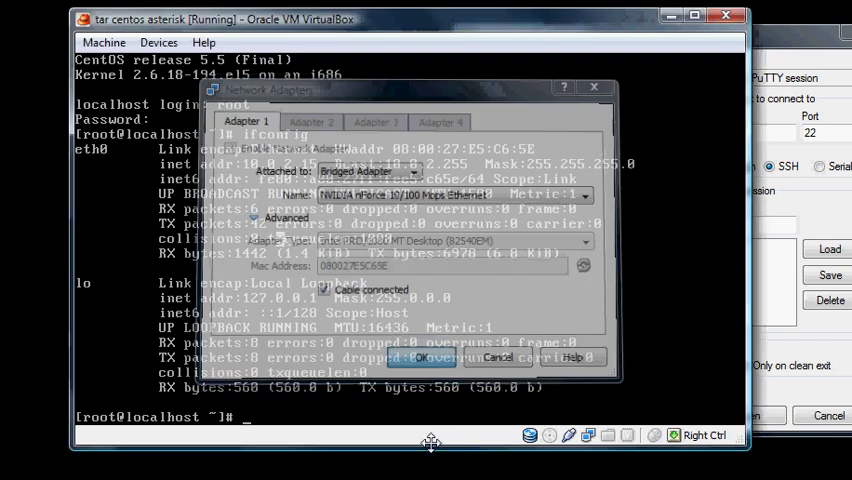
left_click(420, 356)
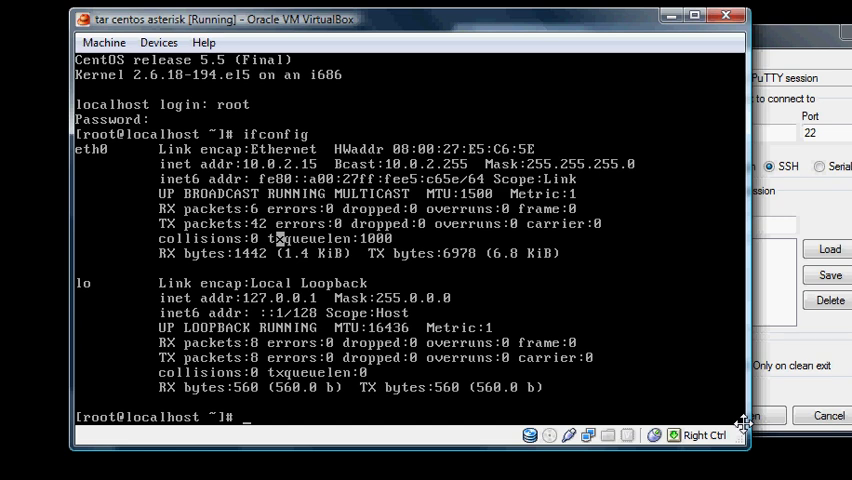
type("ifc")
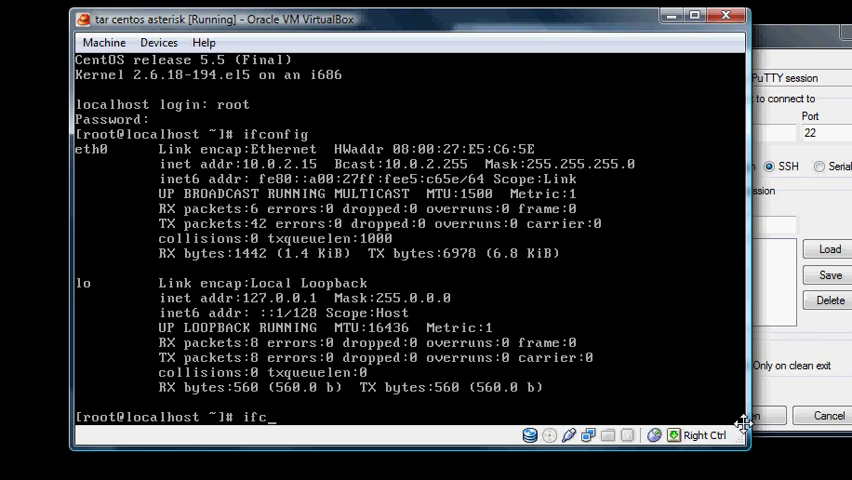
key("BackSpace")
type(" down")
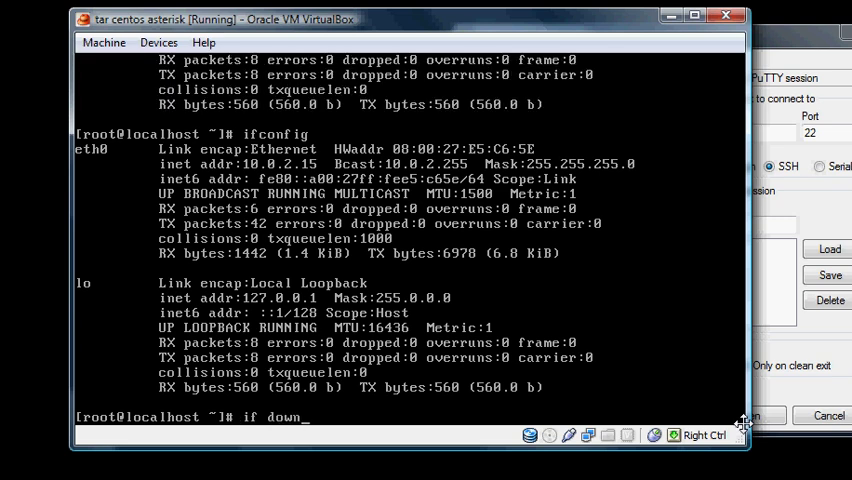
key("enter")
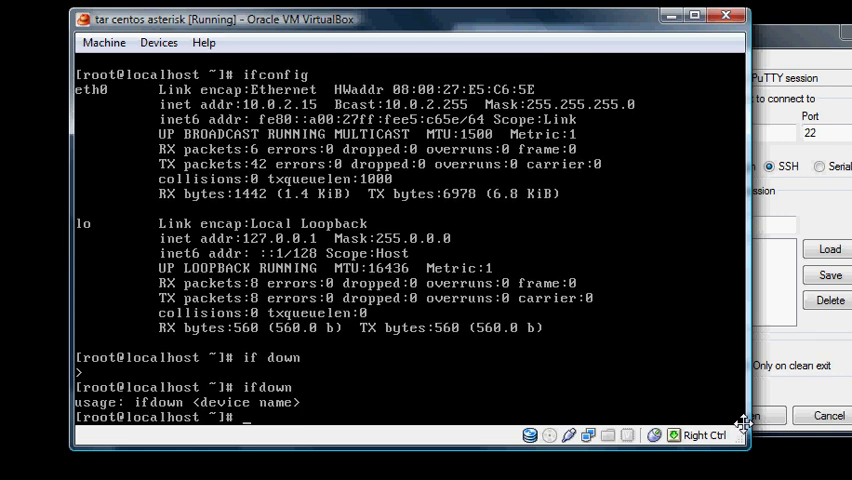
Restart eth0 with ifdown eth0 and ifup eth0 to pick up address 192.168.10.186.
type("ifdown e")
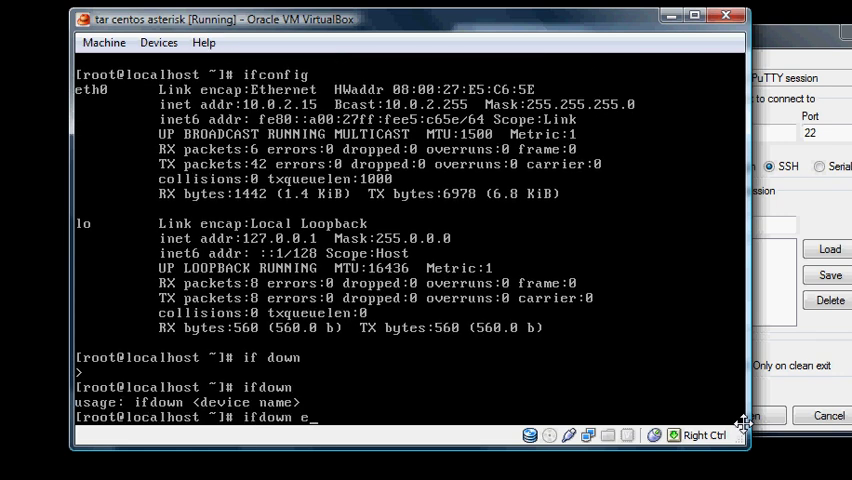
type("th0")
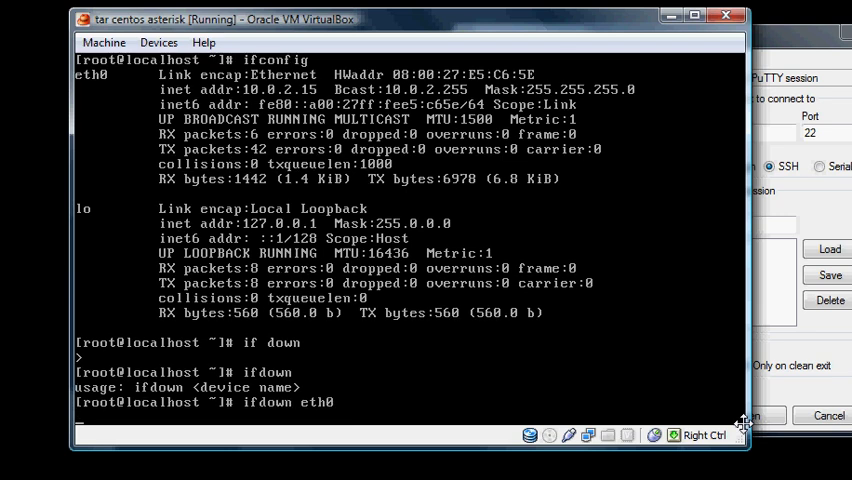
type("ifup")
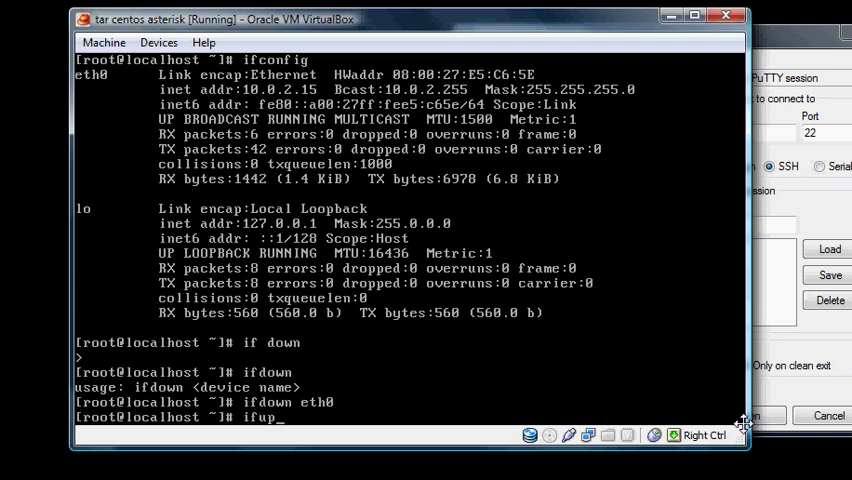
type("eth0")
type("ifconfig")
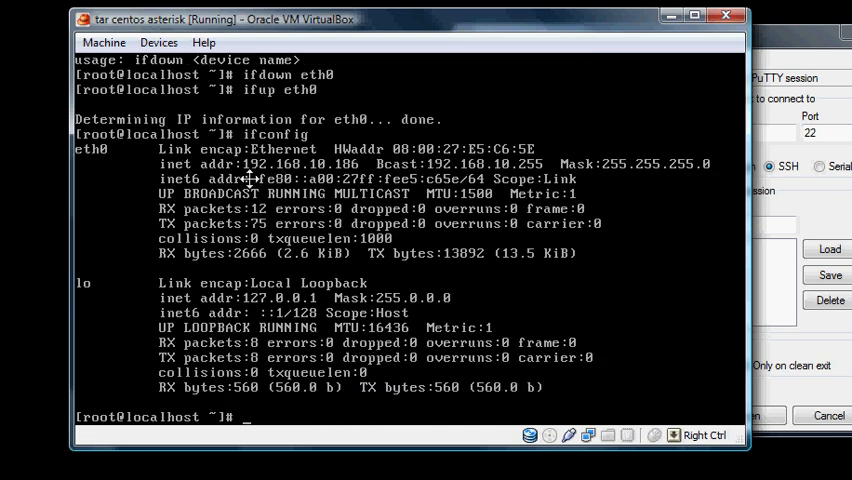
mouse_move(250, 164)
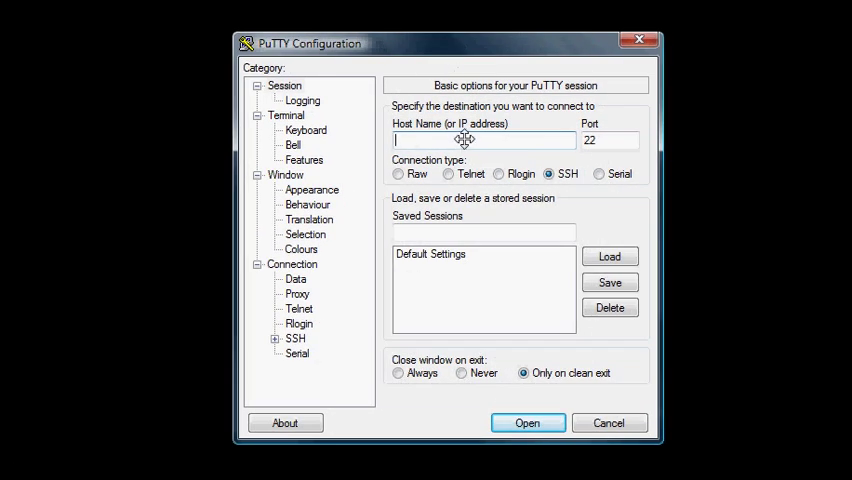
Connect PuTTY over SSH to 192.168.10.186 and trust the server's host key.
type("1")
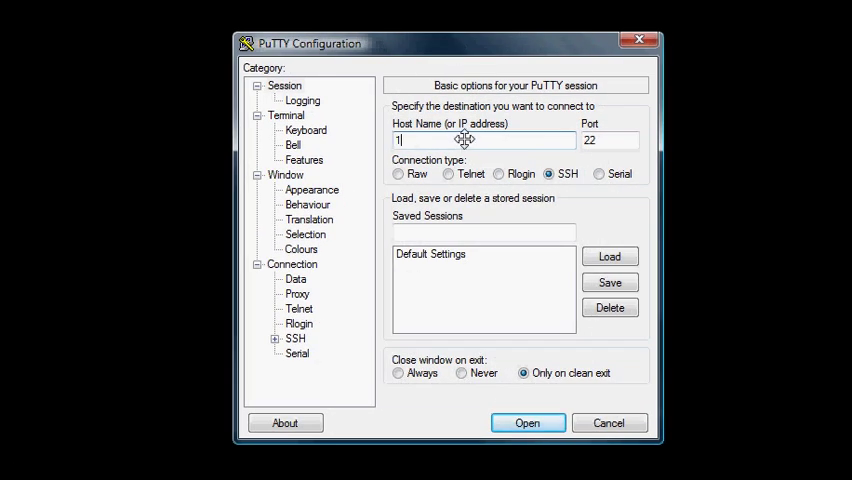
type("92.168.10.")
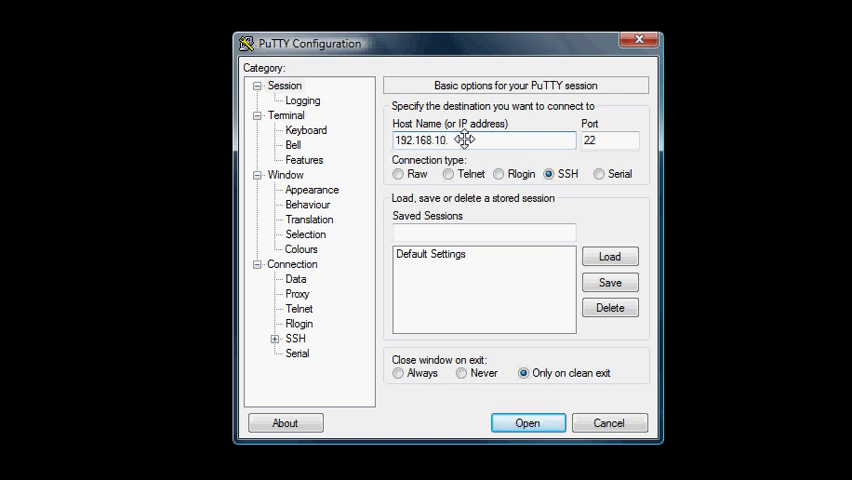
type("10")
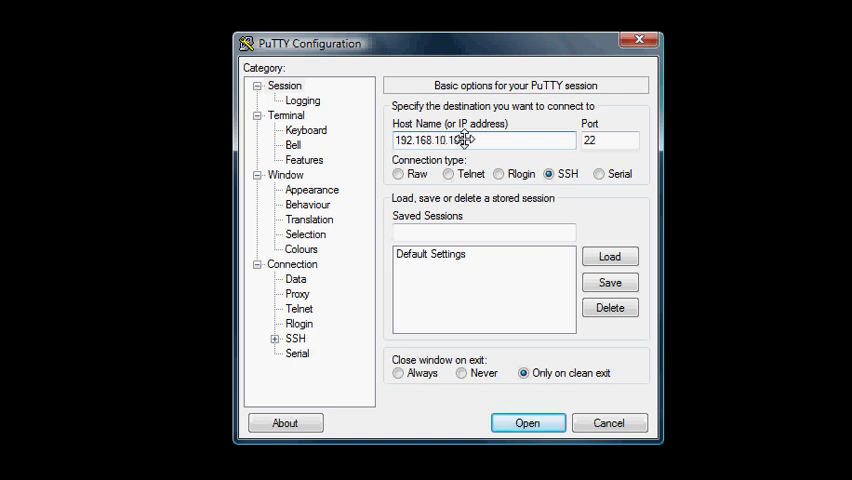
left_click(528, 422)
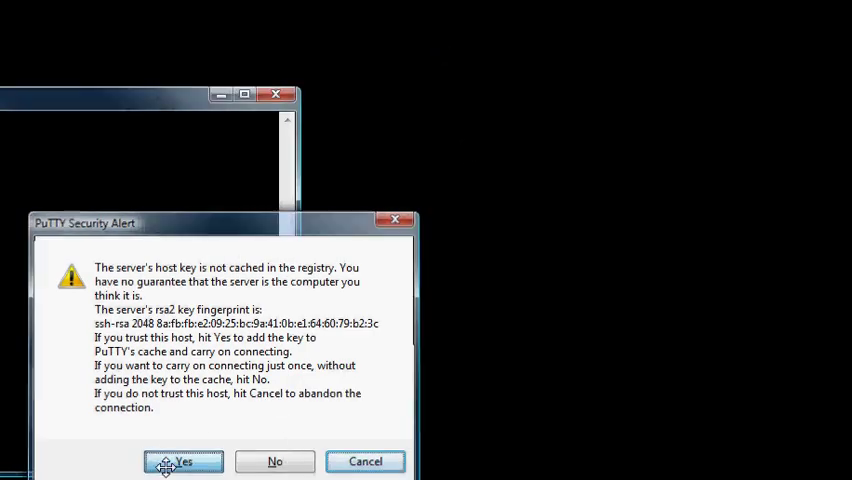
left_click(184, 460)
type("root")
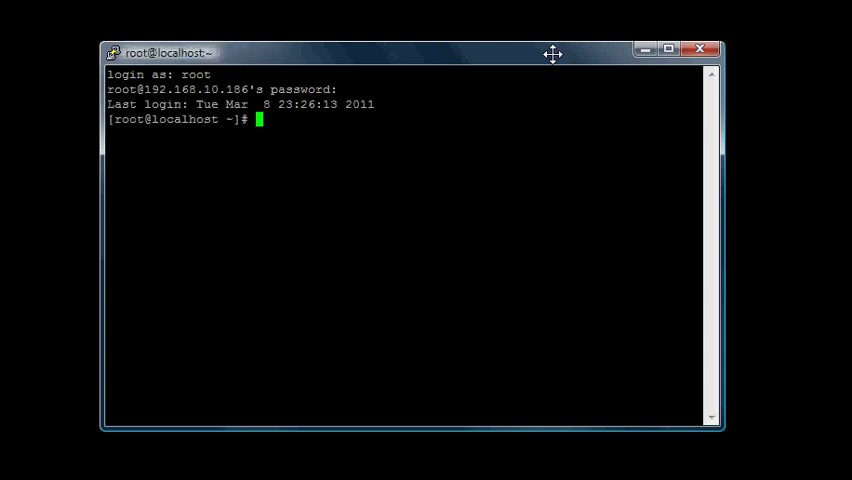
mouse_move(446, 114)
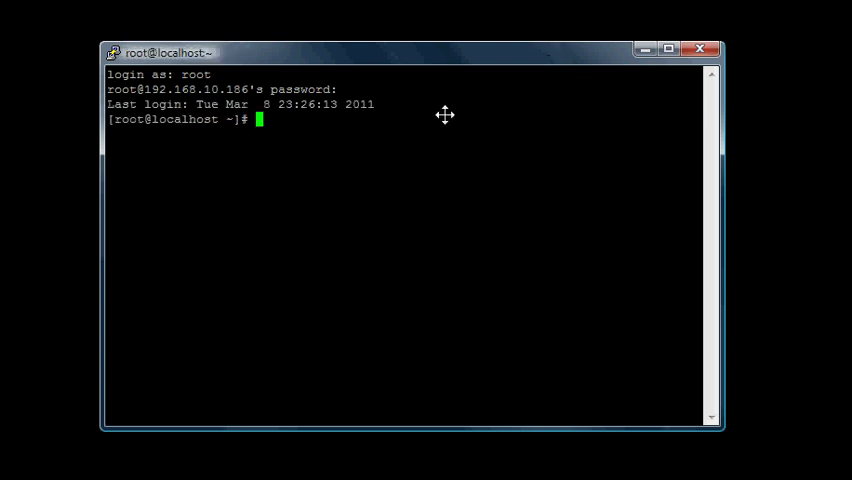
mouse_move(400, 126)
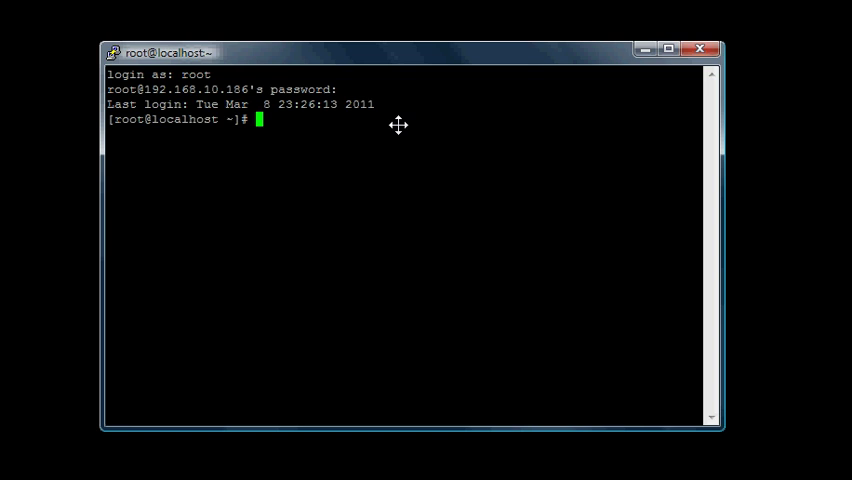
Begin a cd command into /usr at the root shell prompt.
type("c")
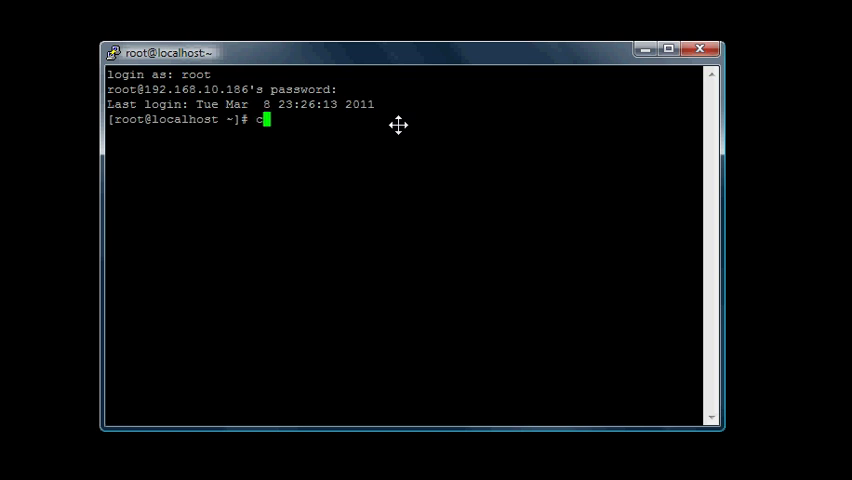
type("d")
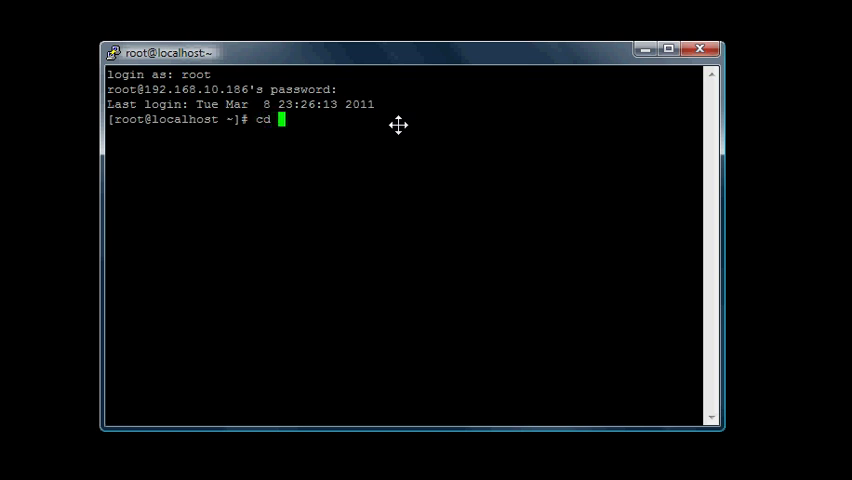
type("/usr")
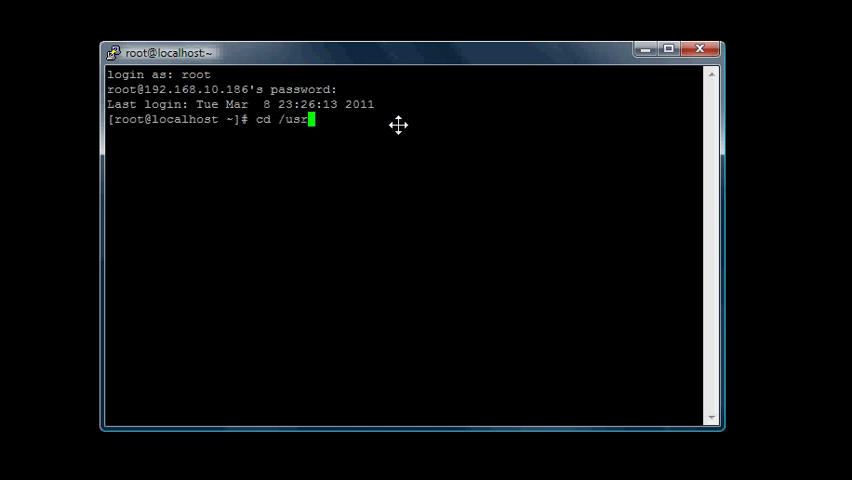
Change into /usr/src/ and confirm it with pwd.
type("src/")
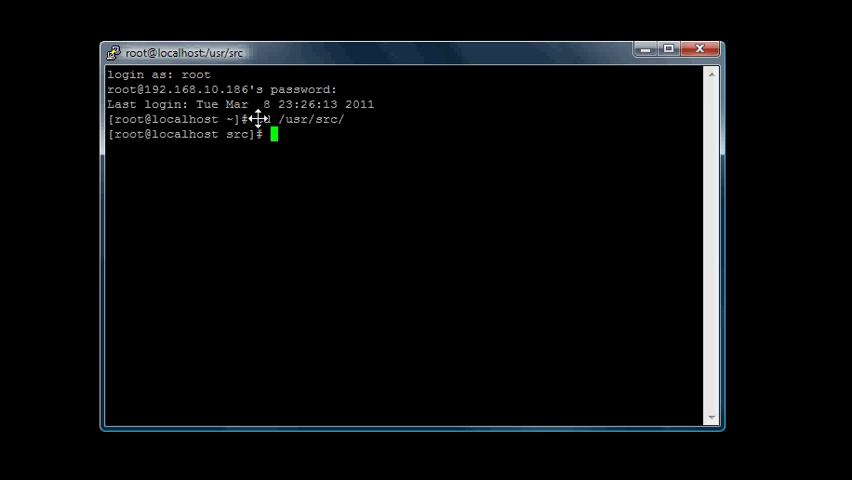
mouse_move(348, 148)
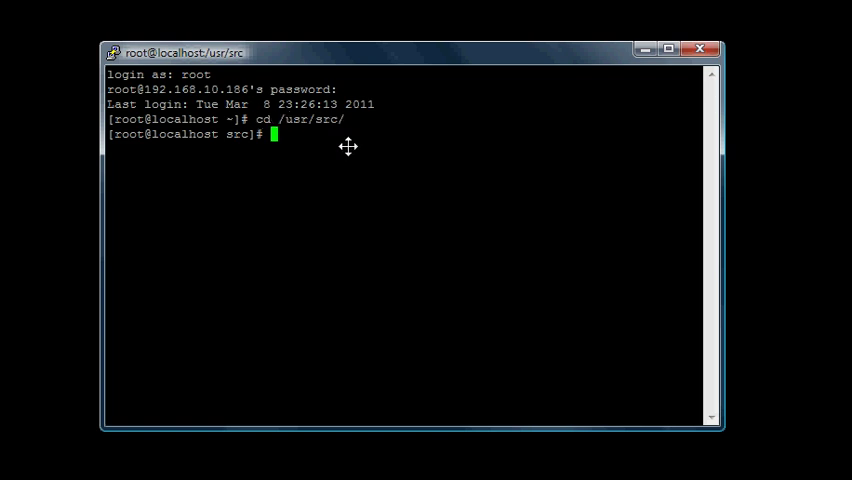
type("pwd")
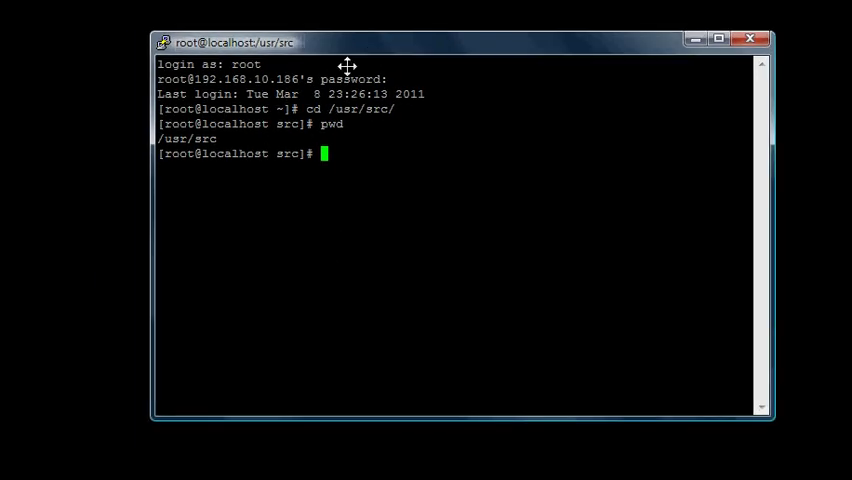
mouse_move(334, 308)
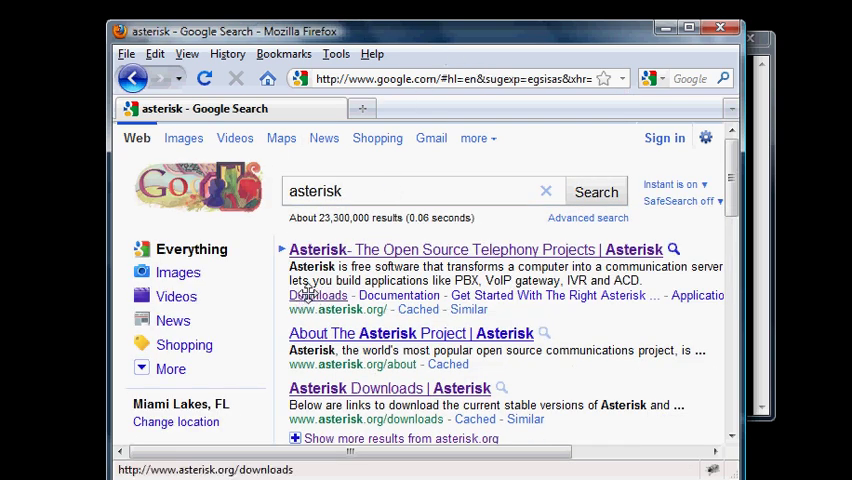
Reach the Asterisk downloads page and copy the Asterisk 1.6.2.17 source tarball link.
left_click(316, 296)
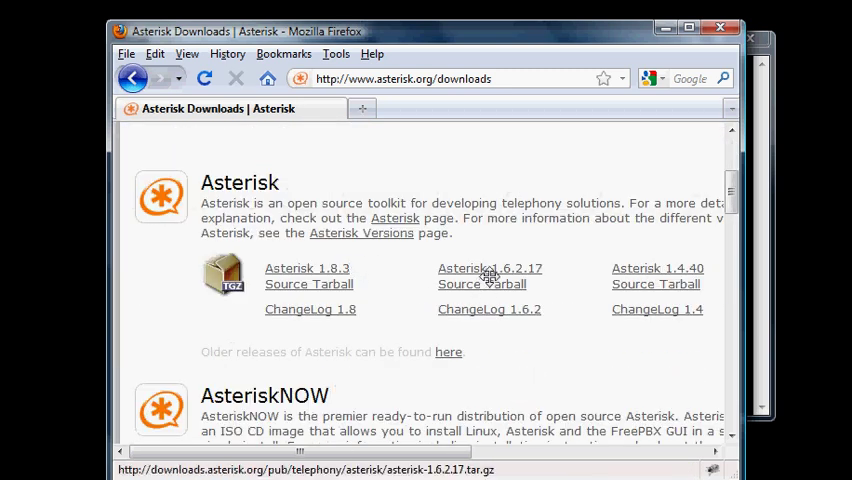
right_click(490, 276)
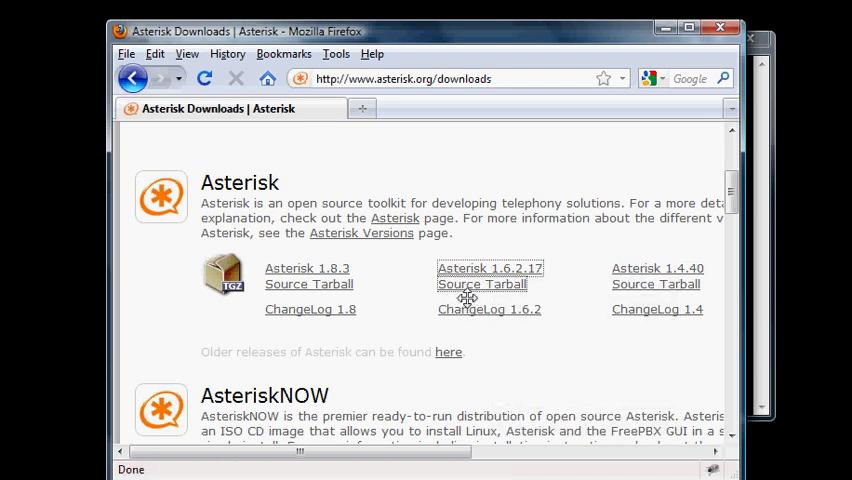
mouse_move(676, 40)
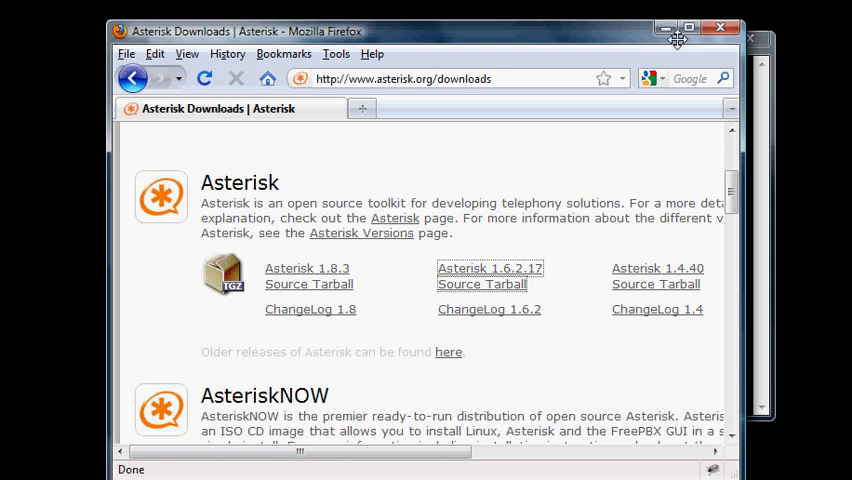
mouse_move(624, 20)
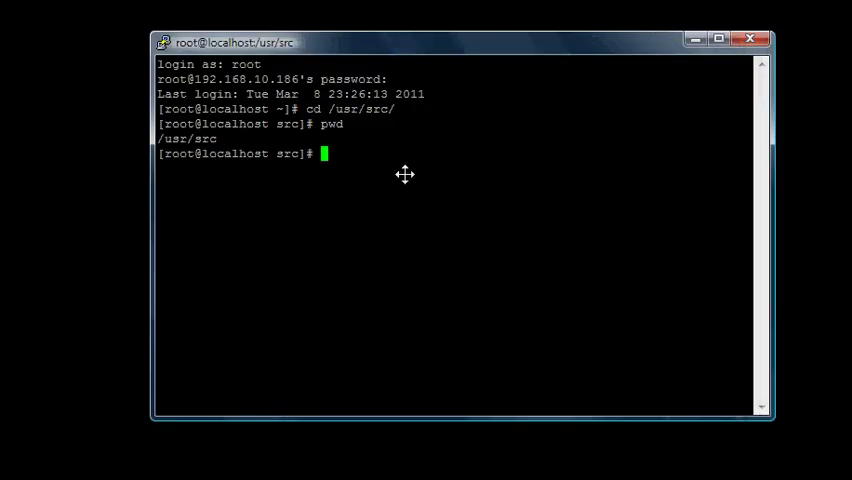
mouse_move(372, 152)
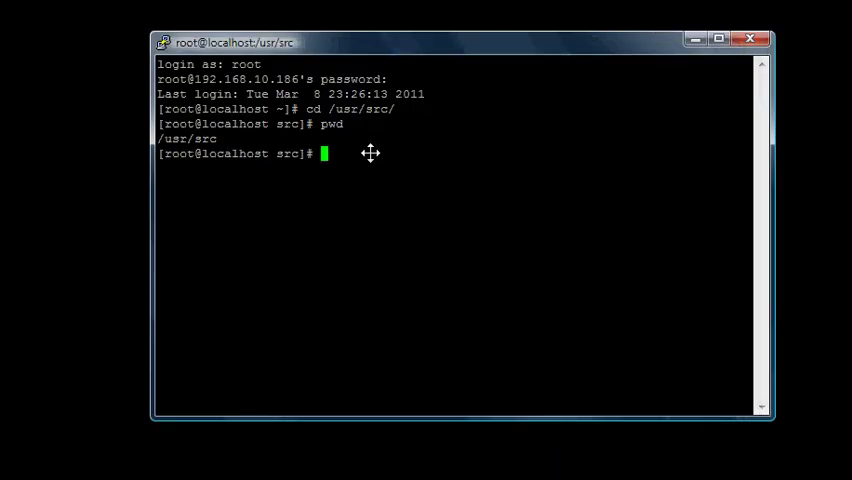
Start a wget download of asterisk-1.6.2.17.tar.gz from downloads.asterisk.org into /usr/src.
type("wget")
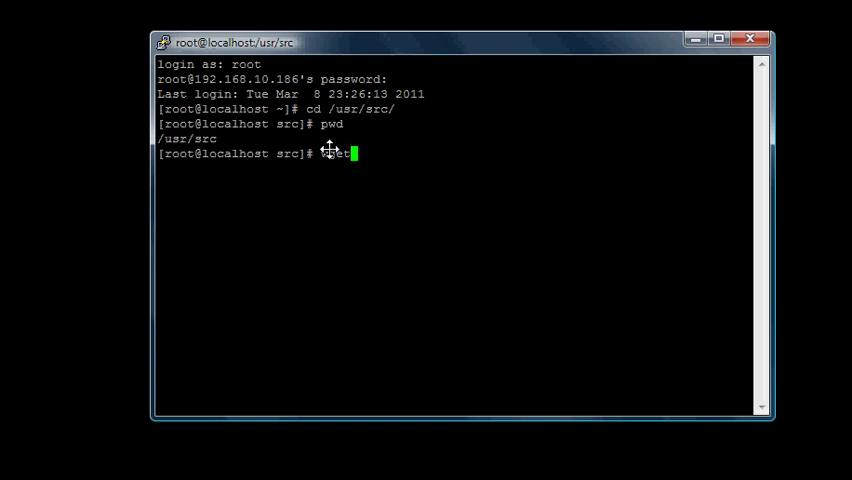
type("wget http://downloads.asterisk.org/pub/telephony/asterisk/asterisk-1.6.2.17.tar.gz")
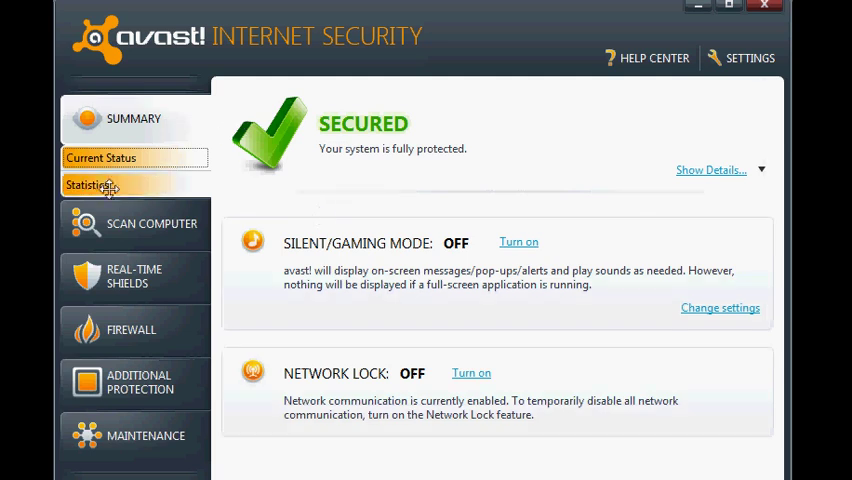
Stop the avast! firewall until the computer restarts.
left_click(132, 328)
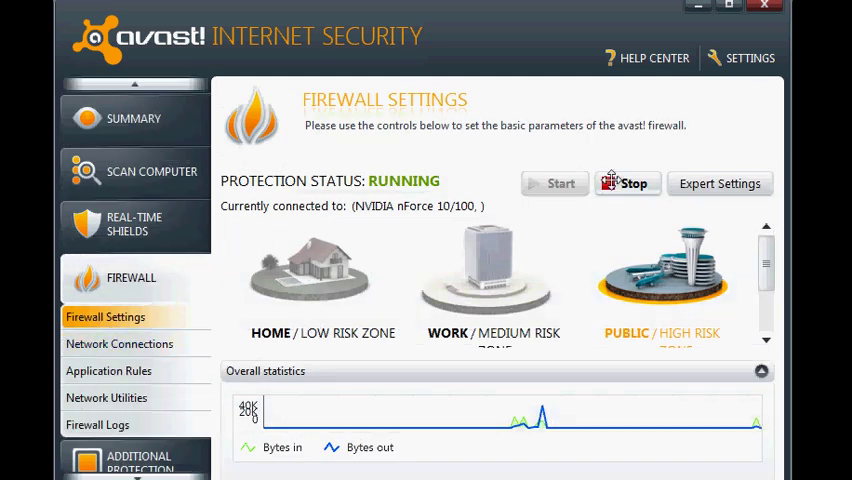
left_click(628, 184)
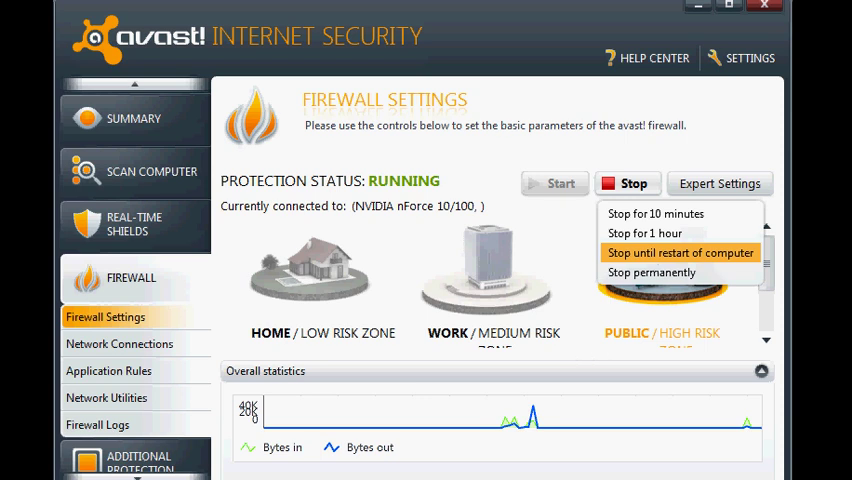
mouse_move(572, 142)
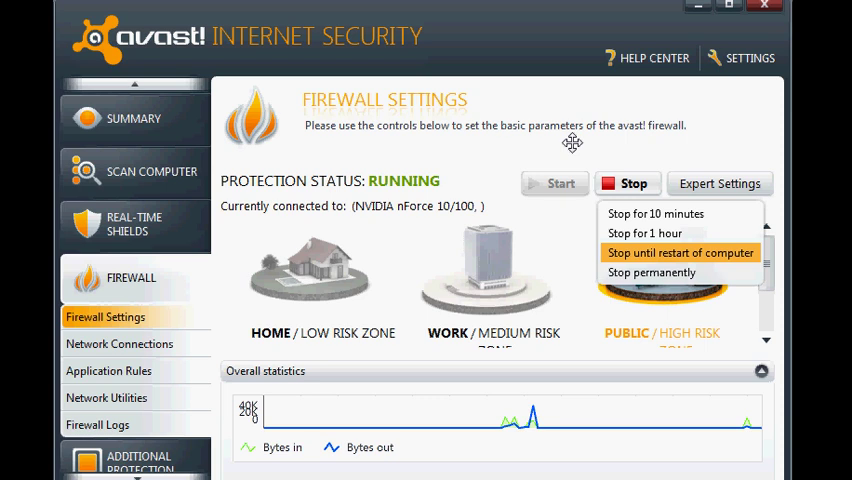
left_click(680, 252)
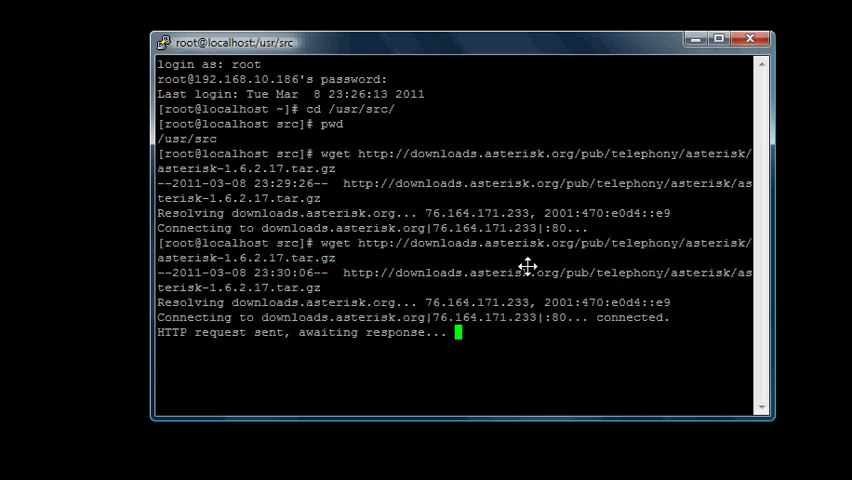
mouse_move(504, 258)
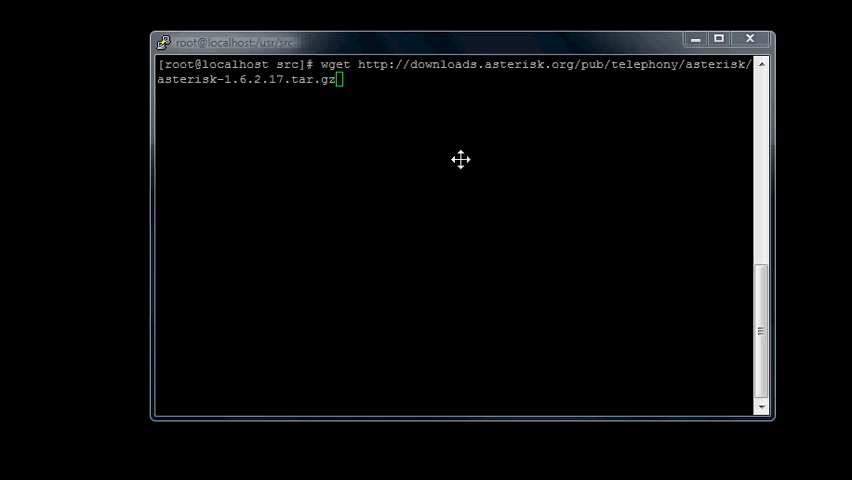
mouse_move(398, 114)
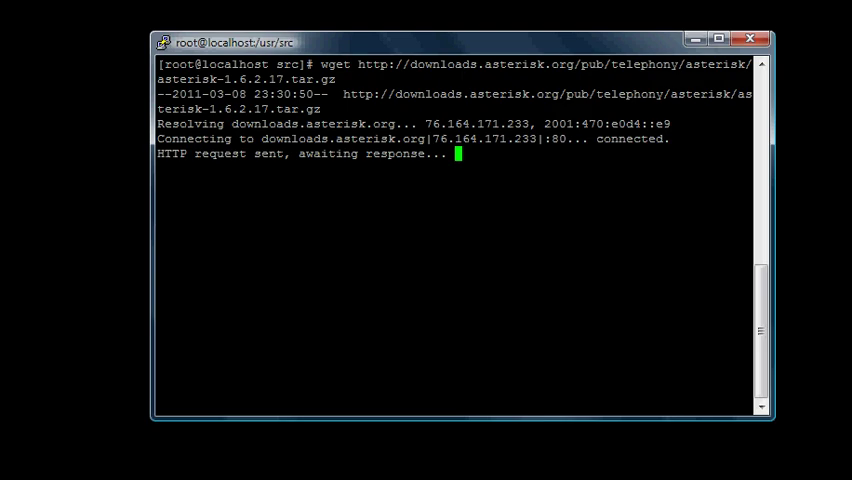
Run wget for the asterisk-1.8.3.tar.gz URL from downloads.asterisk.org into /usr/src.
right_click(290, 272)
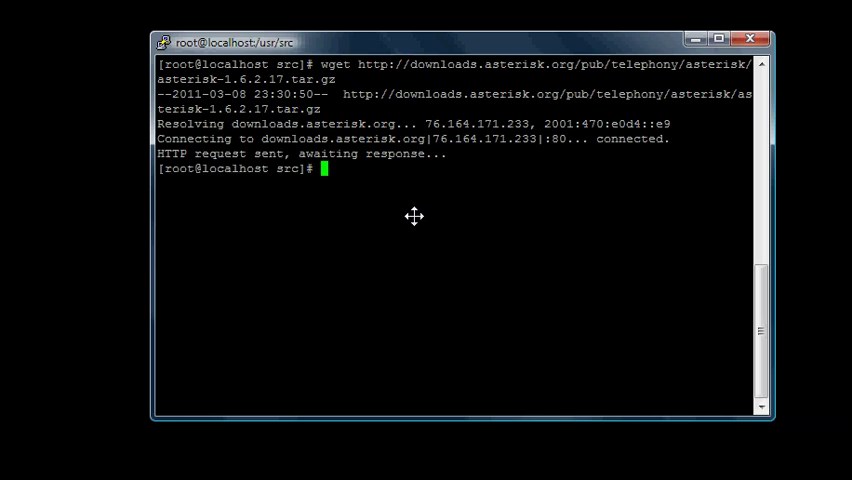
type("wget http://downloads.asterisk.org/pub/telephony/asterisk/asterisk-1.8.3.tar.gz")
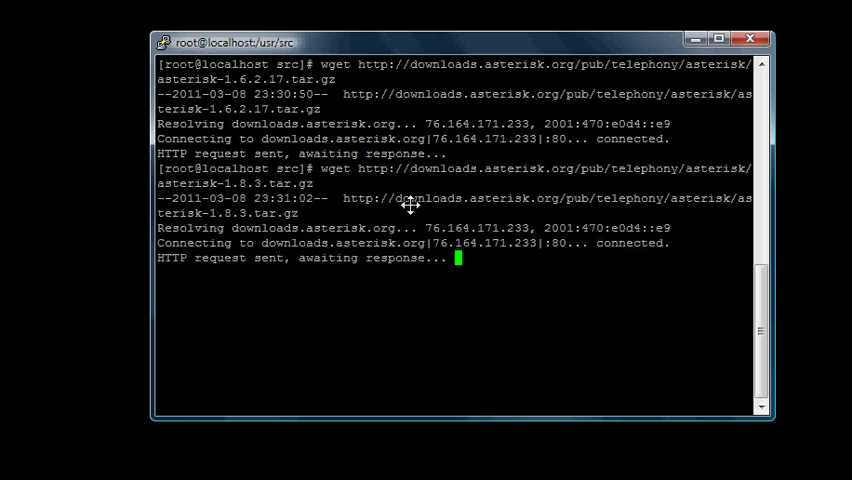
mouse_move(400, 212)
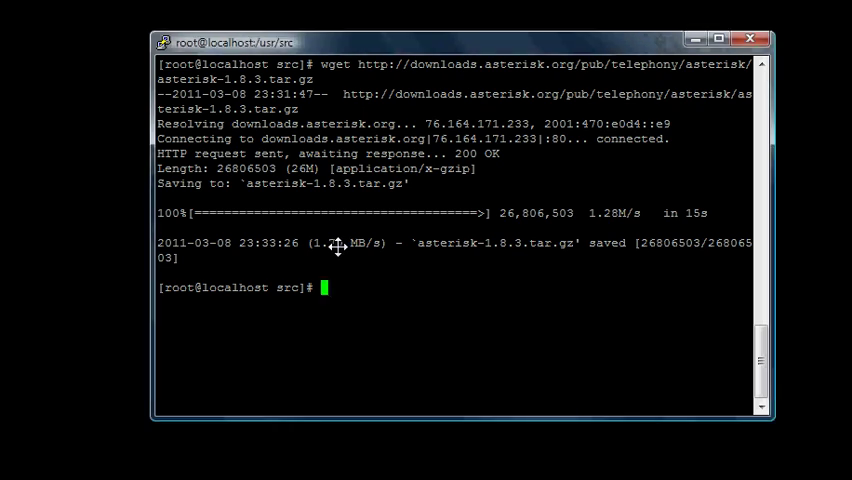
List /usr/src, extract asterisk-1.8.3.tar.gz with tar -zxvf, then clear the screen.
type("ls")
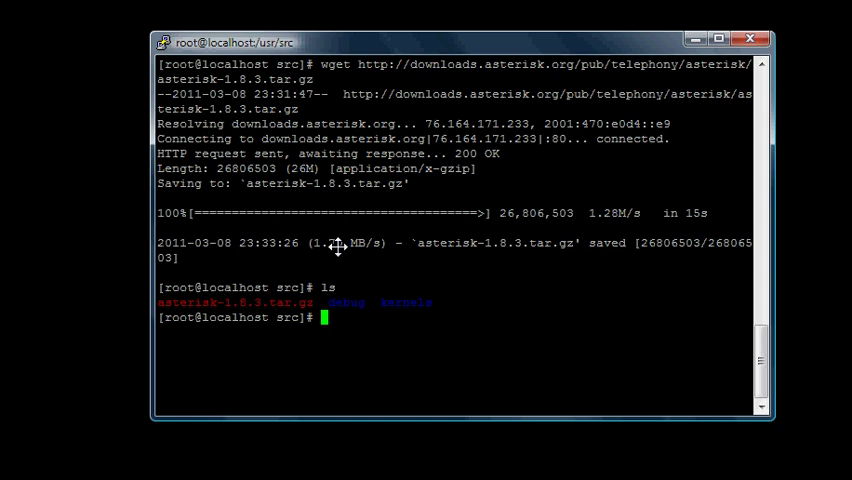
type("tar")
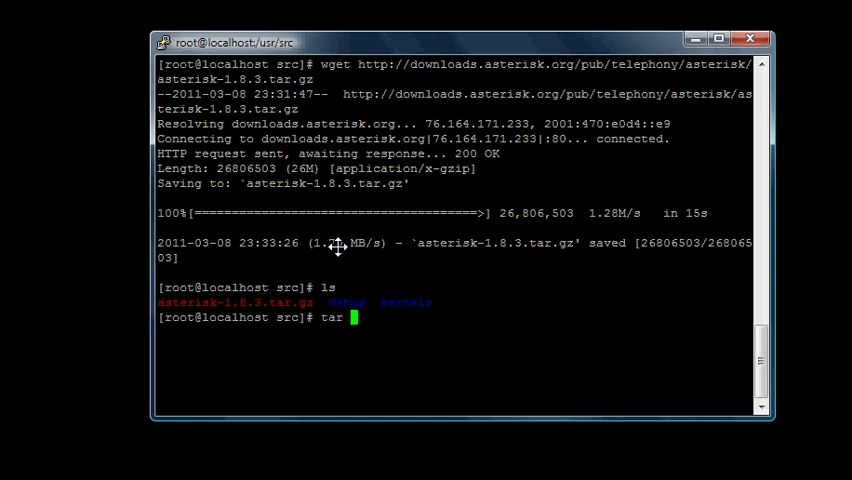
type("-z")
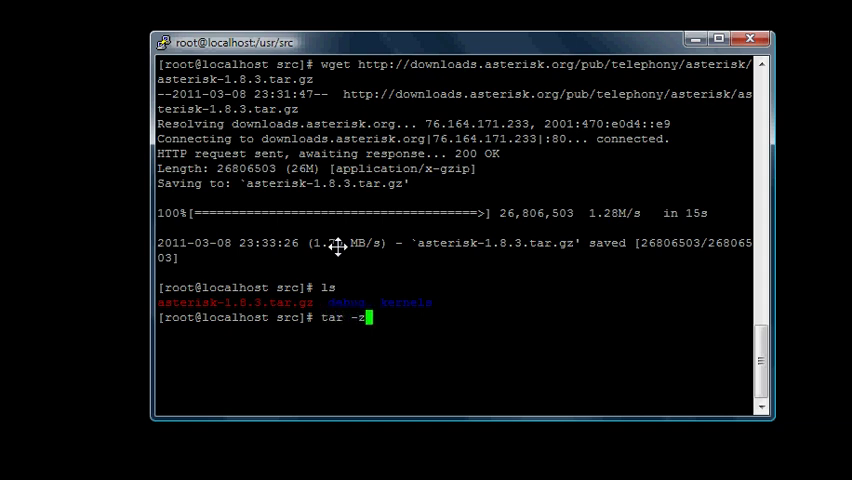
type("xvf")
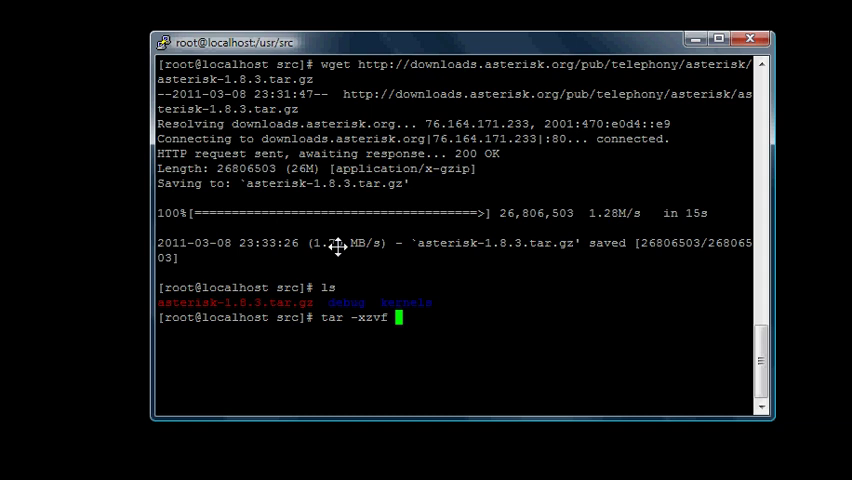
type("ast")
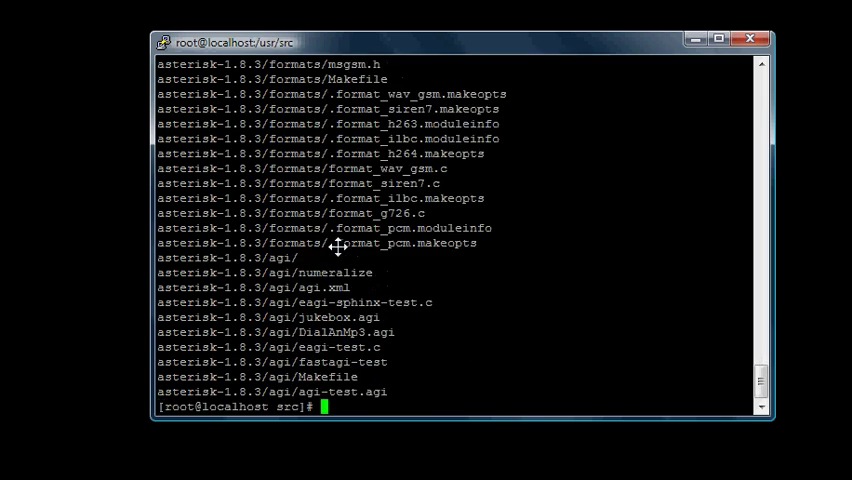
type("clear")
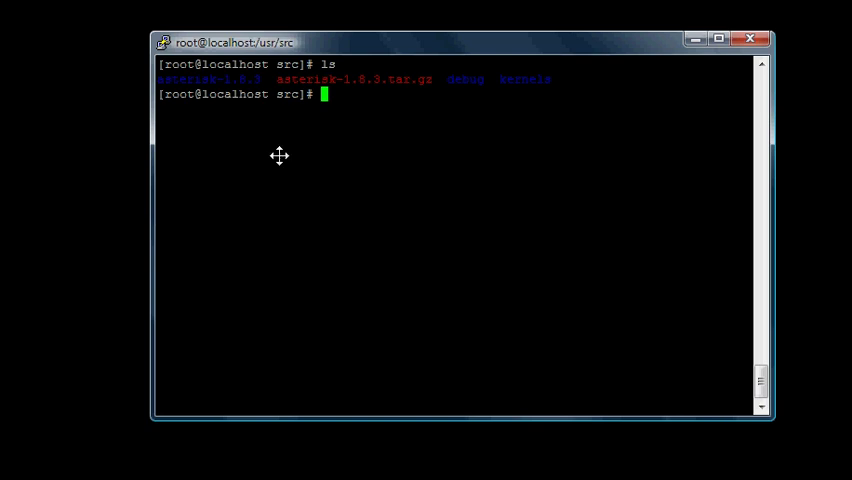
double_click(208, 78)
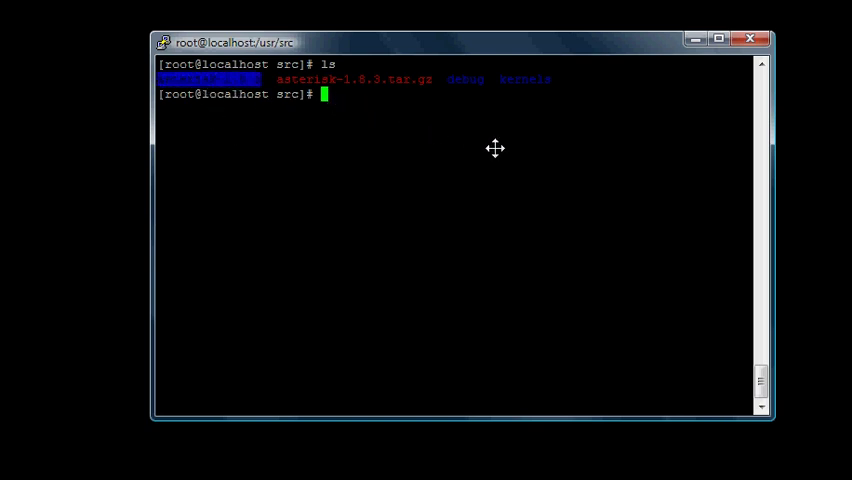
mouse_move(422, 112)
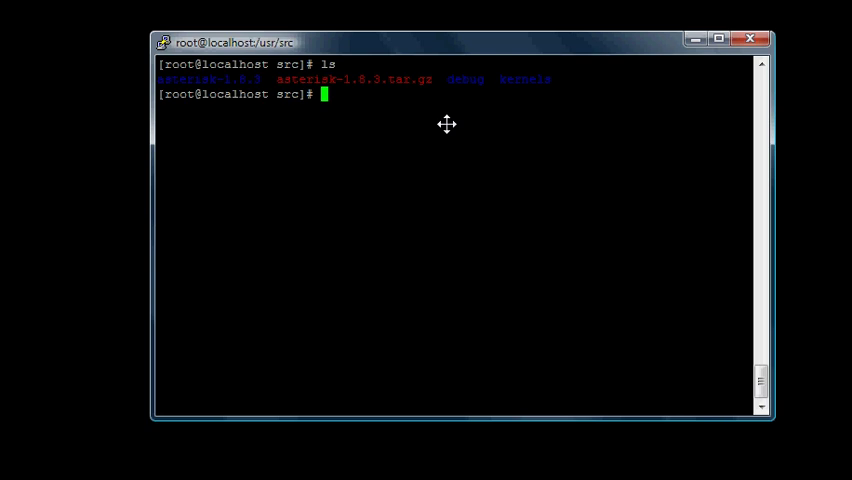
type("rm ast")
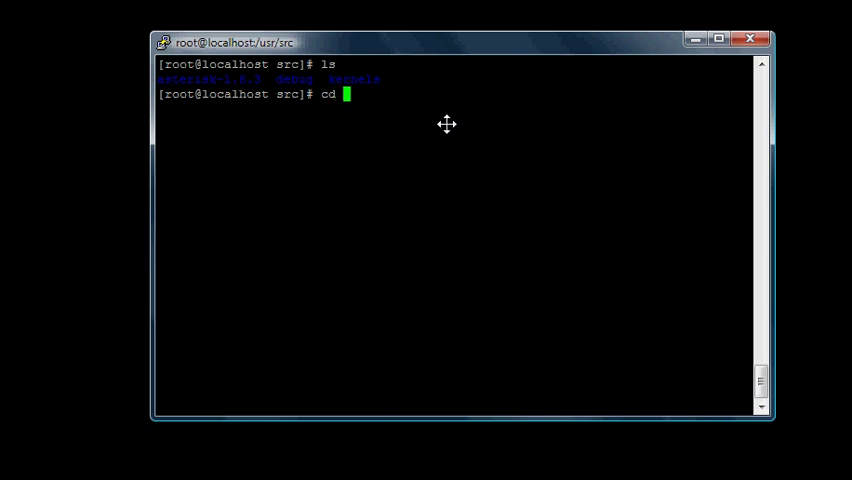
type("asterisk-1.8.3/")
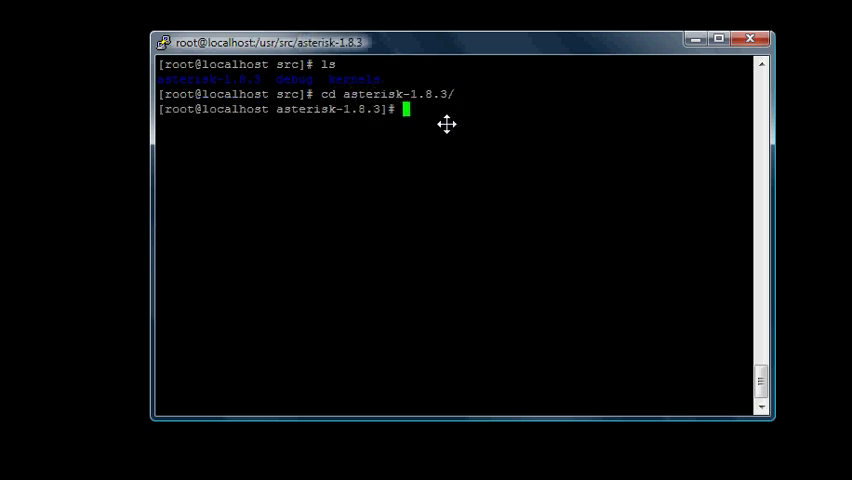
type("ls")
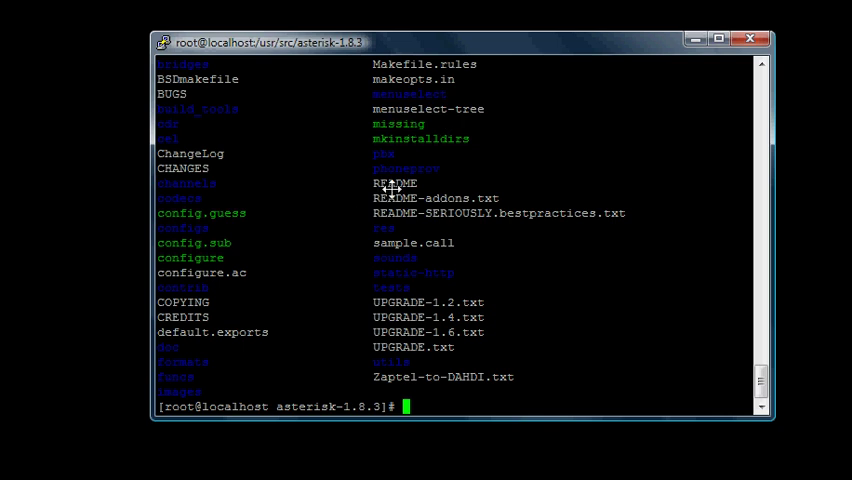
double_click(392, 184)
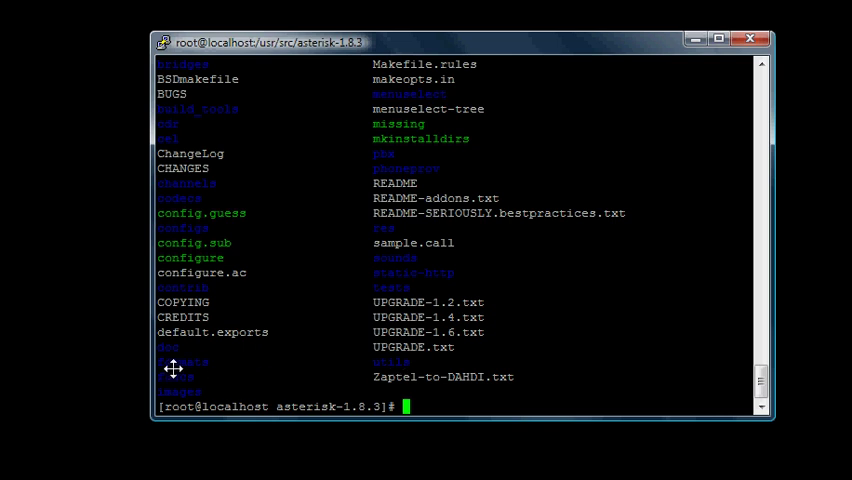
mouse_move(470, 366)
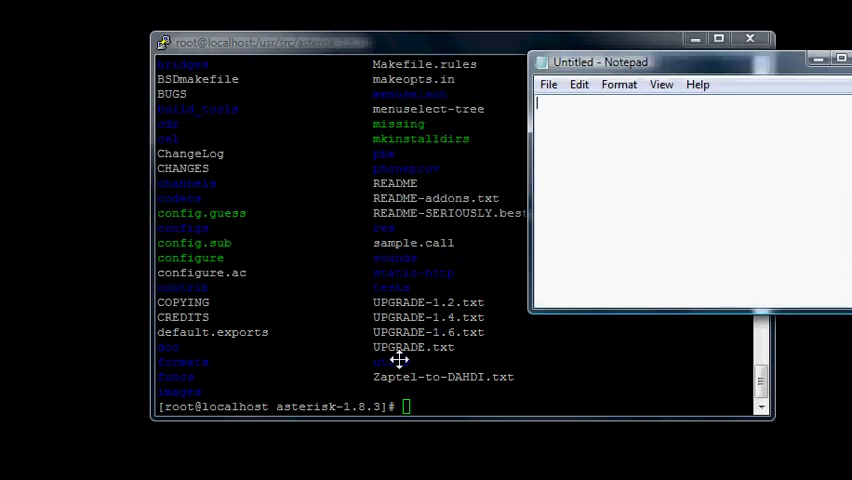
mouse_move(444, 190)
type("cd")
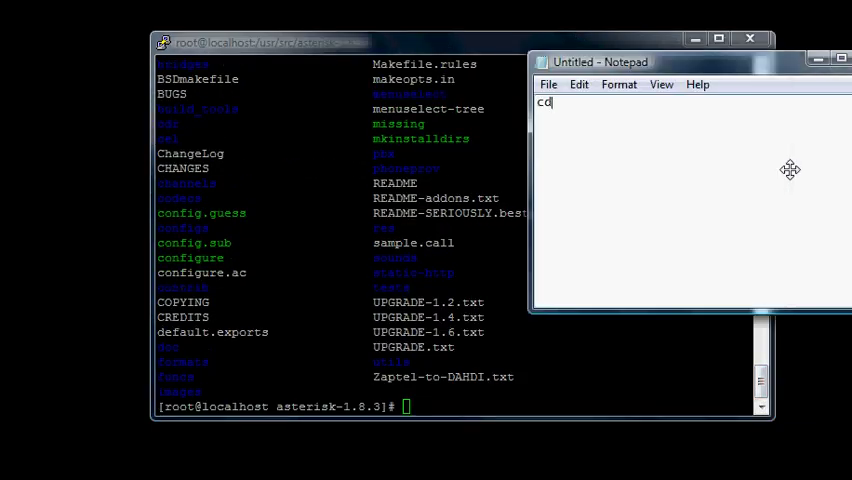
Write the cd /usr/src line into the new Notepad note.
type("/usr/sr")
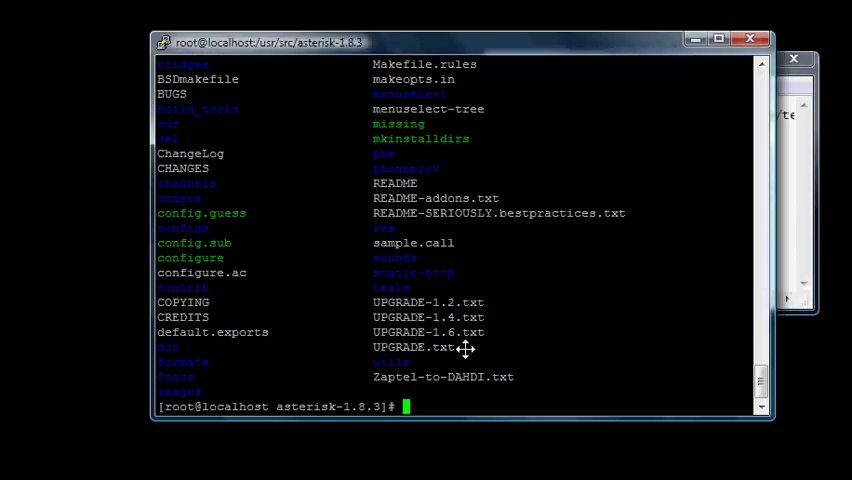
Enter yum install gcc gcc-c++ ncurses-devel libxml2-devel at the prompt and confirm with y.
type("yum ins")
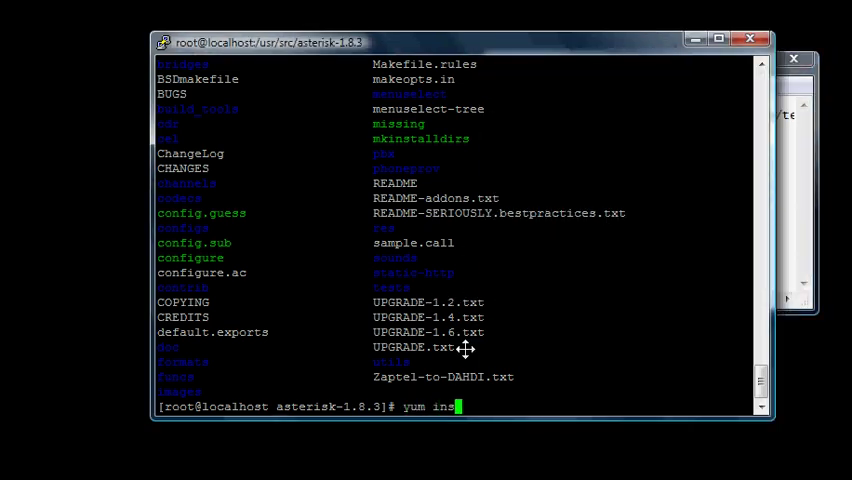
type("tall")
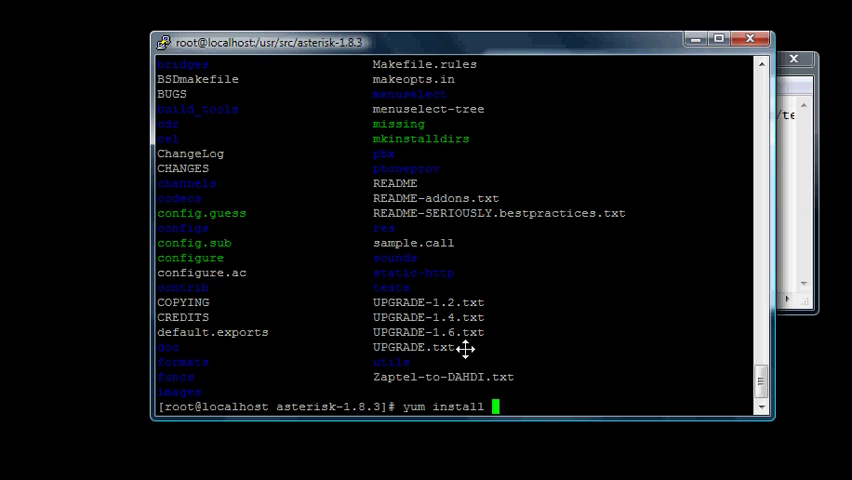
type("gcc g")
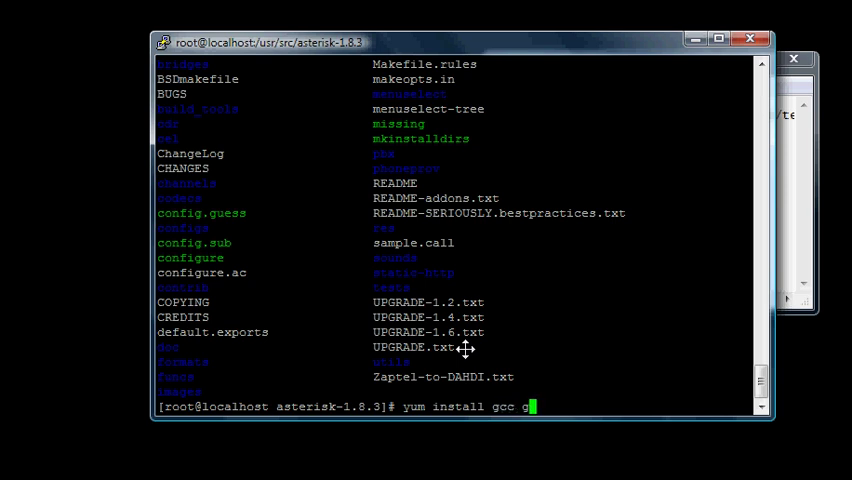
type("cc-c++")
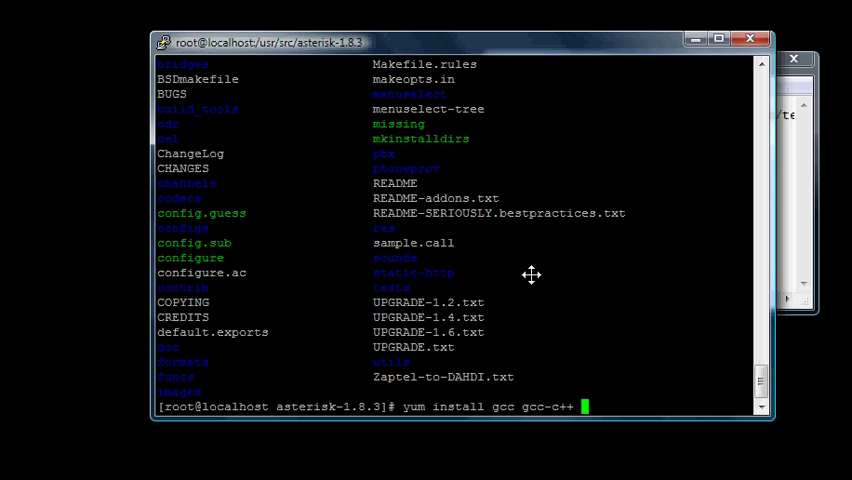
type("ncurses")
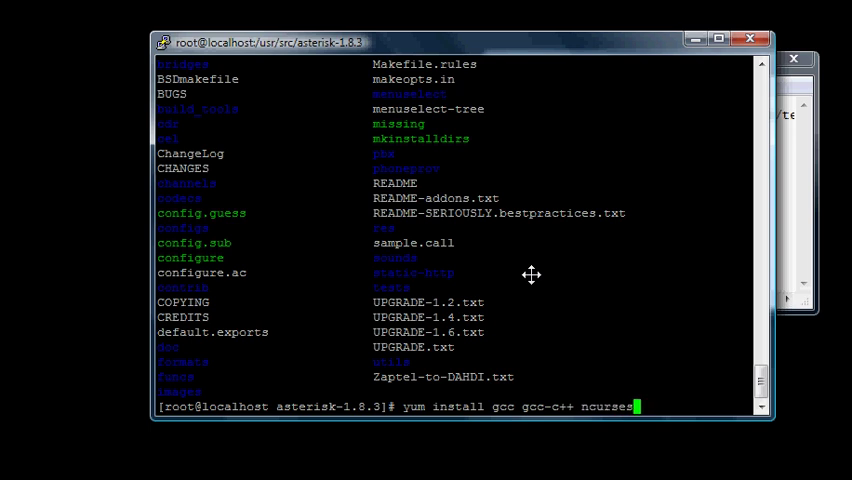
type("-dv")
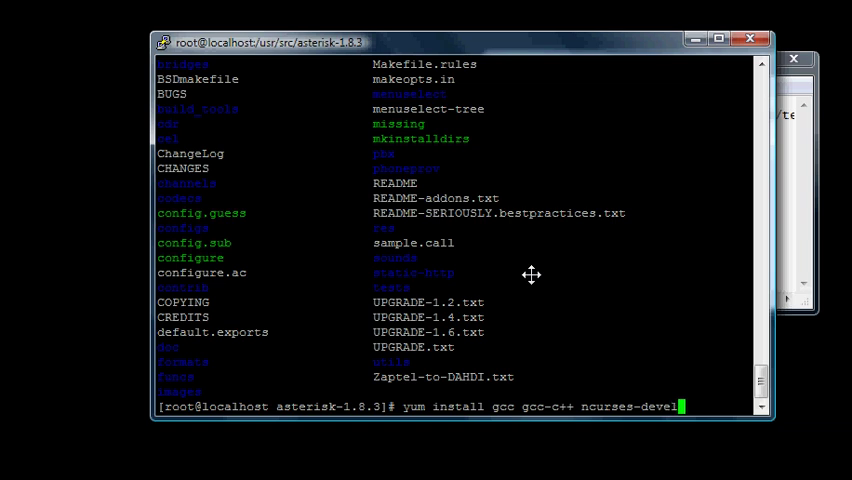
type("1")
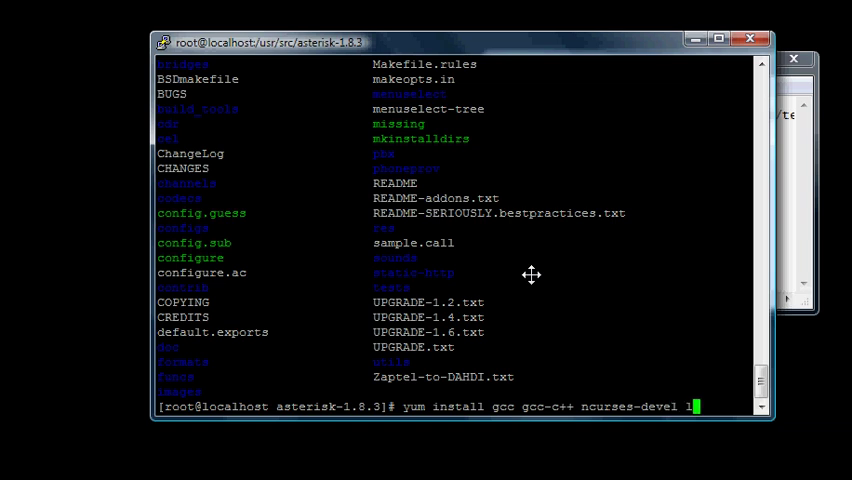
type("ibxml")
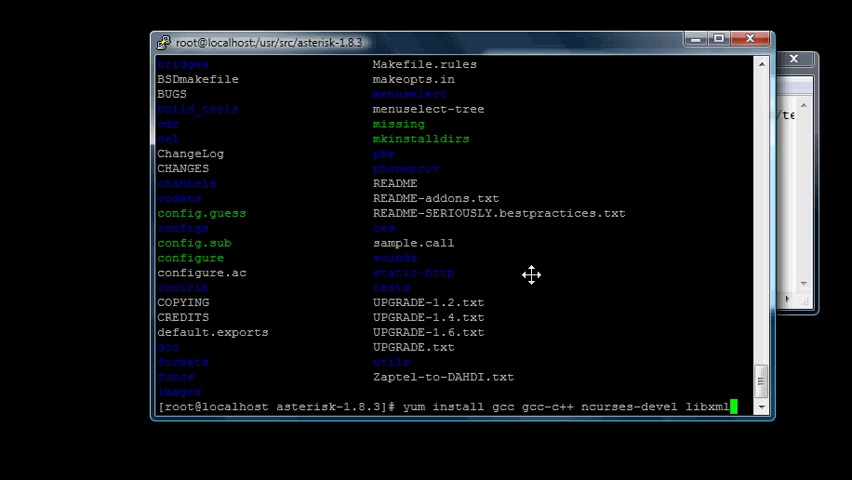
type("2-devel -")
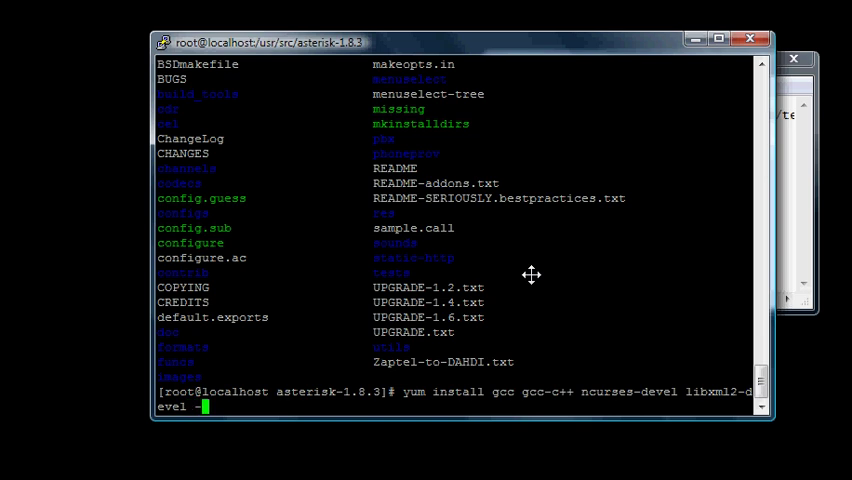
type("y")
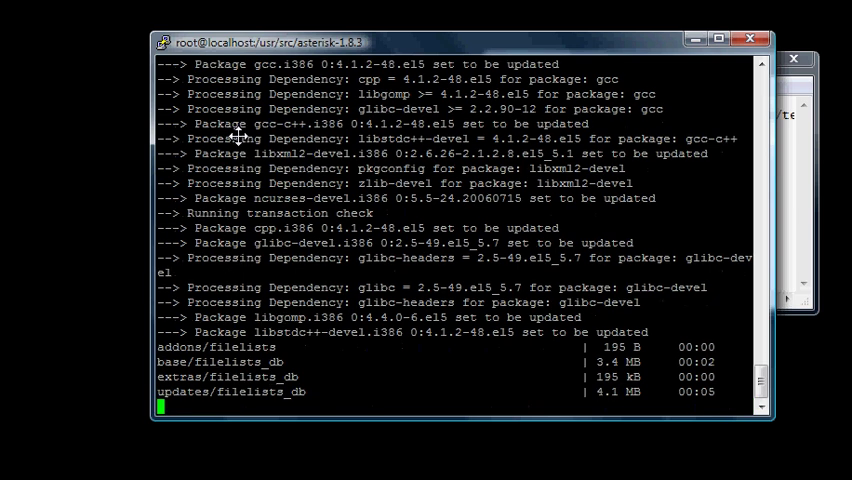
Scroll through the yum output as the 12 new and 3 updated packages download and install.
scroll("down", 3)
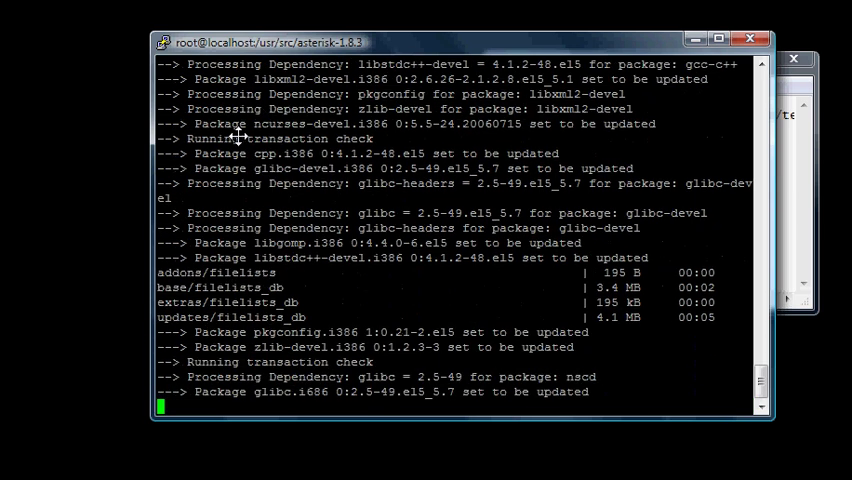
scroll("down", 3)
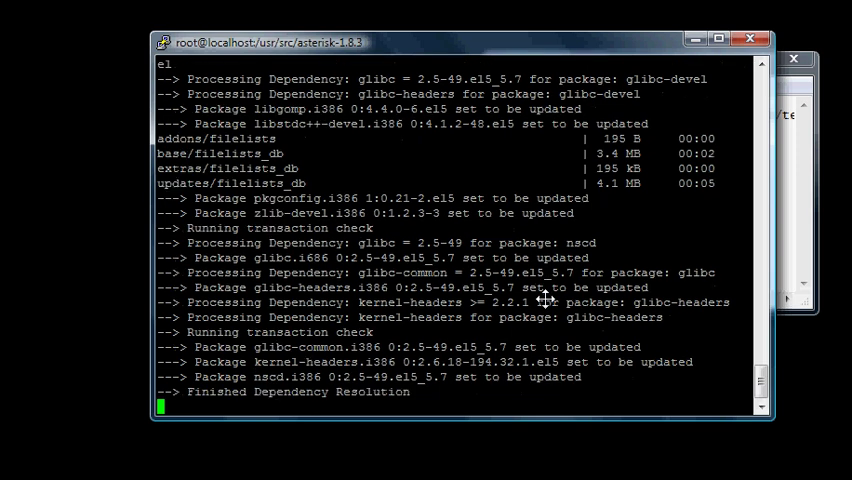
scroll("down", 3)
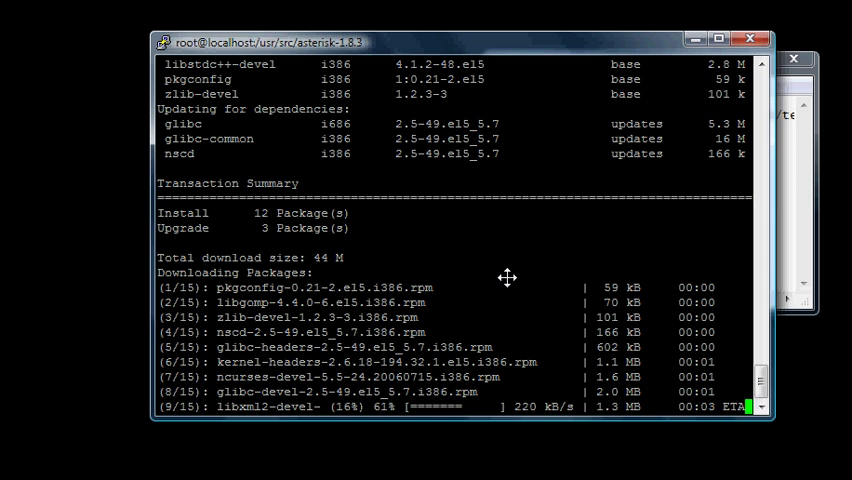
scroll("down", 3)
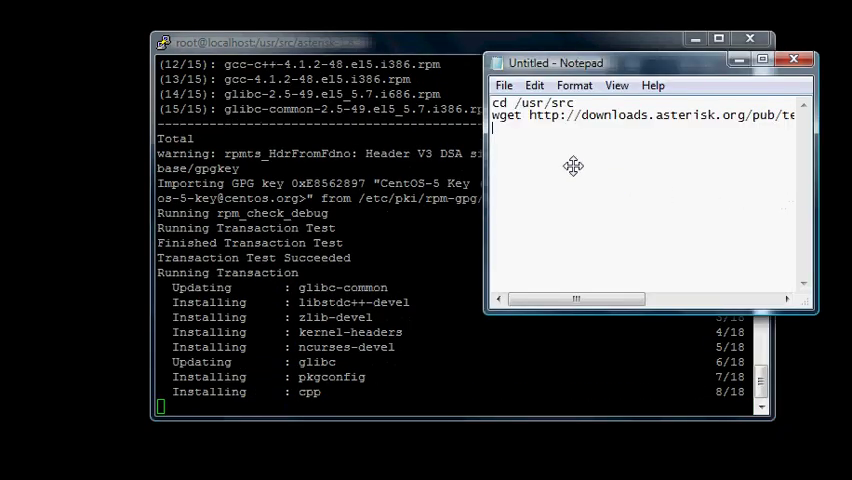
Add the yum install gcc gcc-c++ ncurses-devel libxml2-devel line to the Notepad note.
type("yum install gcc gcc-c++ ncurses-devel lib")
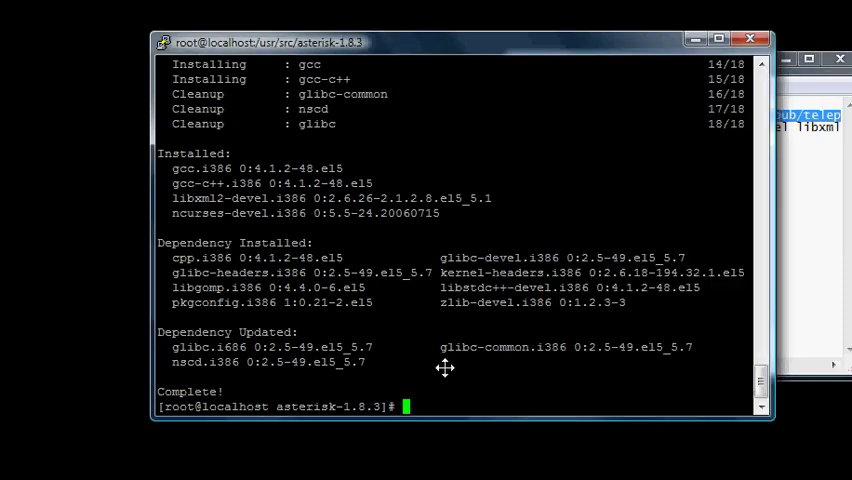
Attempt configure, getting command not found, then list the asterisk-1.8.3 directory again.
type(".")
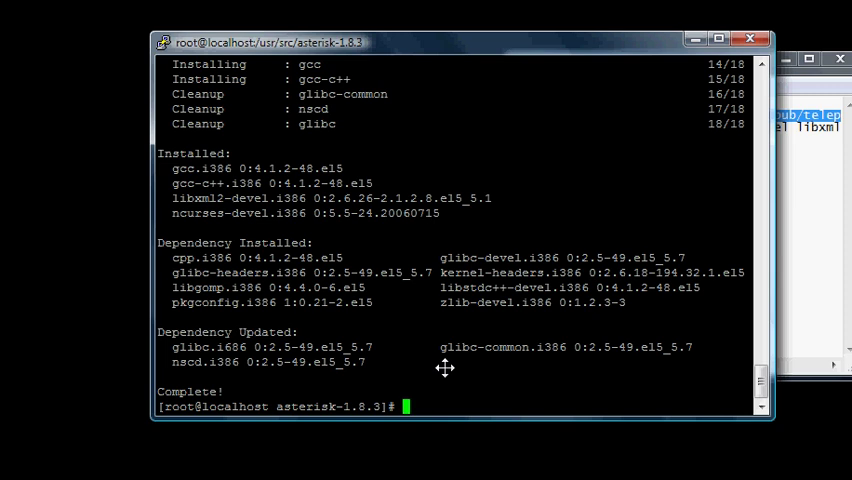
type("co")
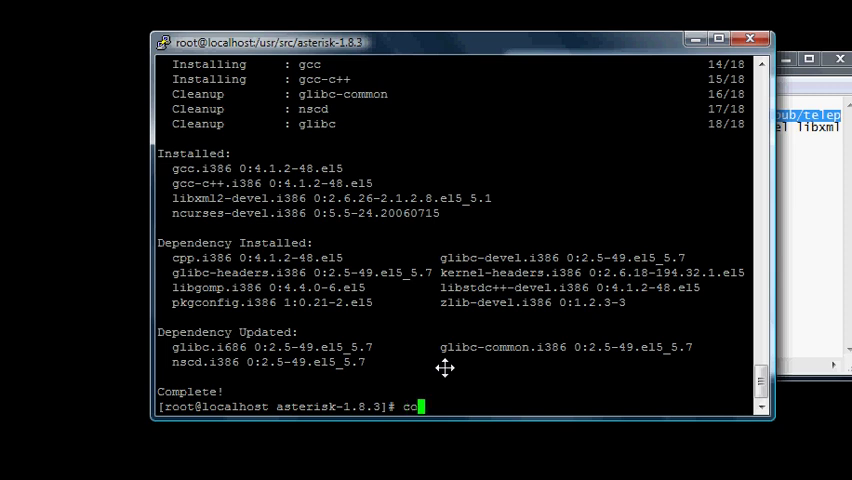
type("nfigure")
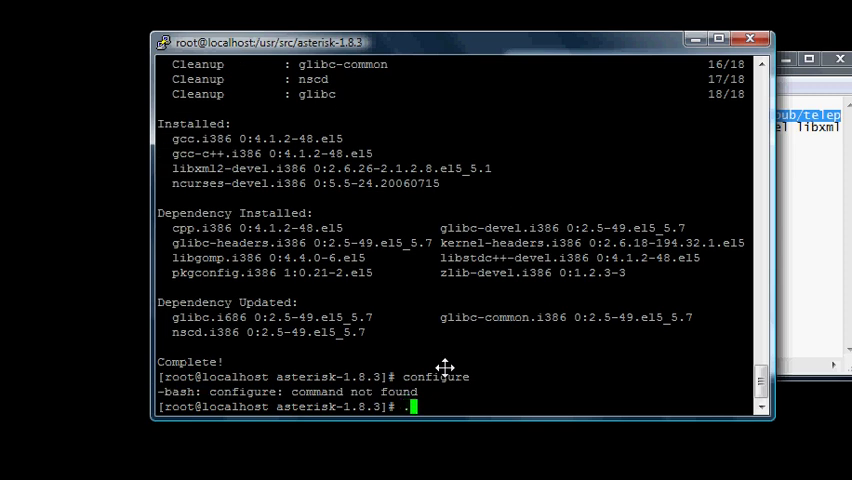
type("./configur")
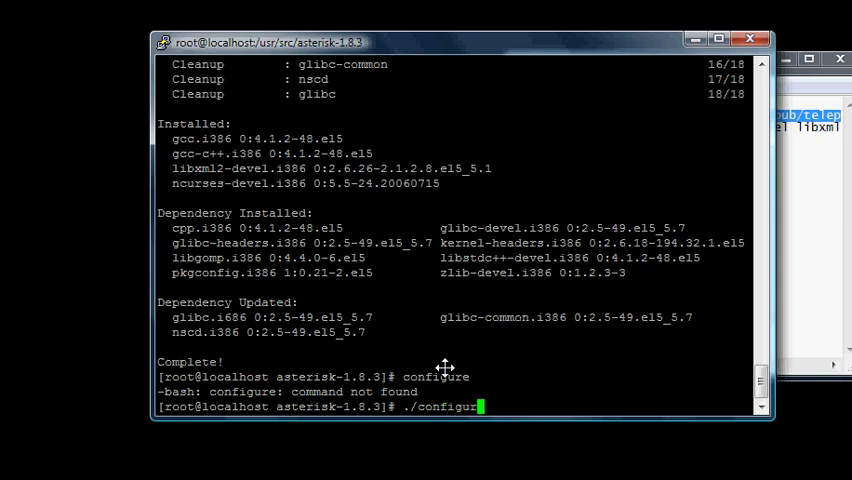
type("e")
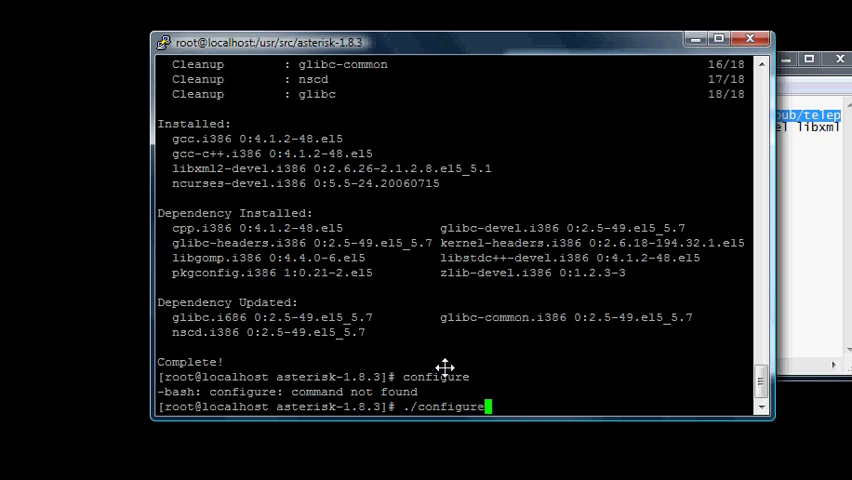
type("ls")
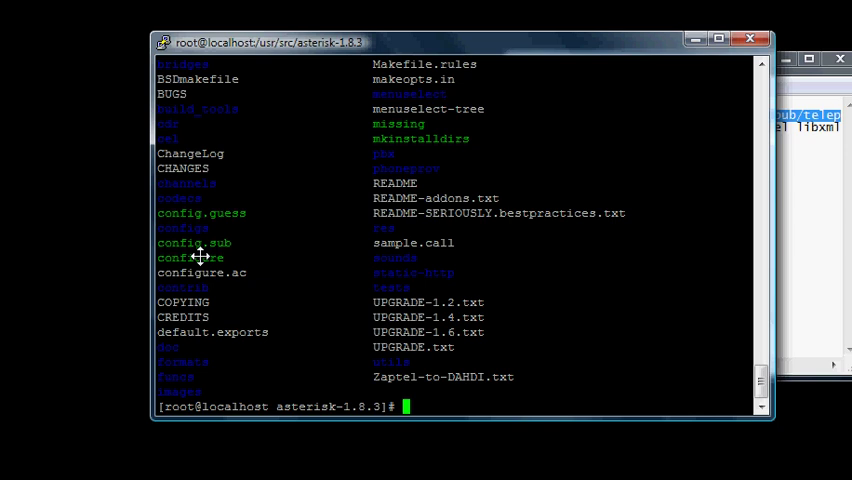
Run ./configure in asterisk-1.8.3 and follow its header and library checks.
type("./co")
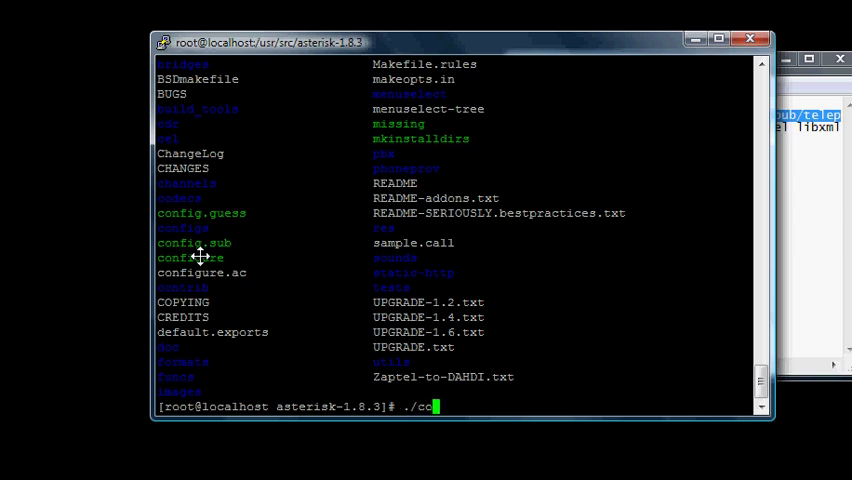
type("nfigure")
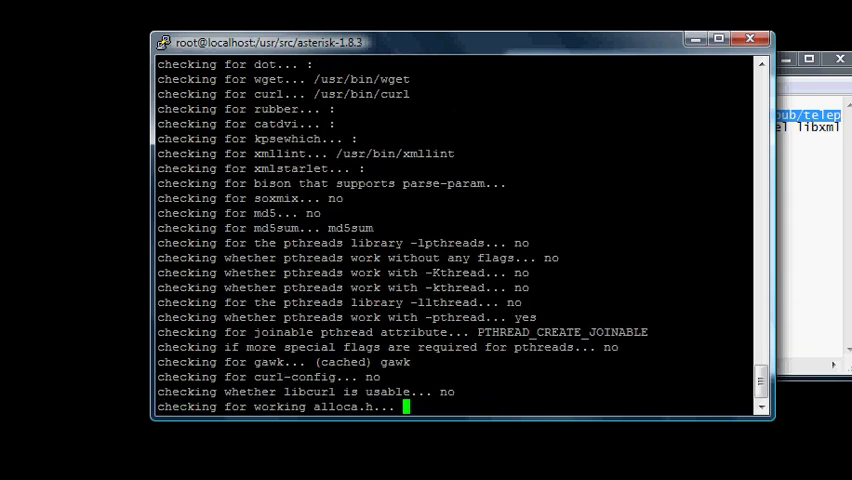
scroll("down", 3)
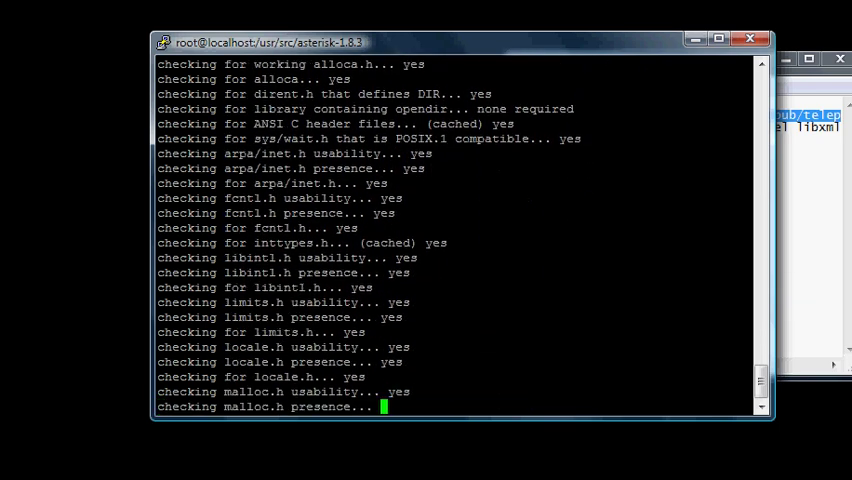